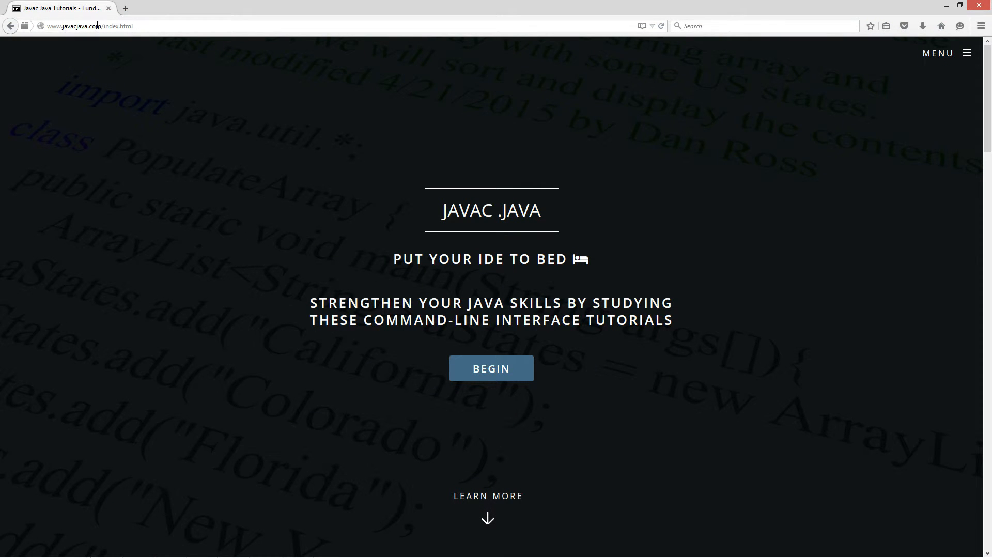
Go from the javacjava home page through the tutorials list to the Decimal Literals tutorial
click(490, 368)
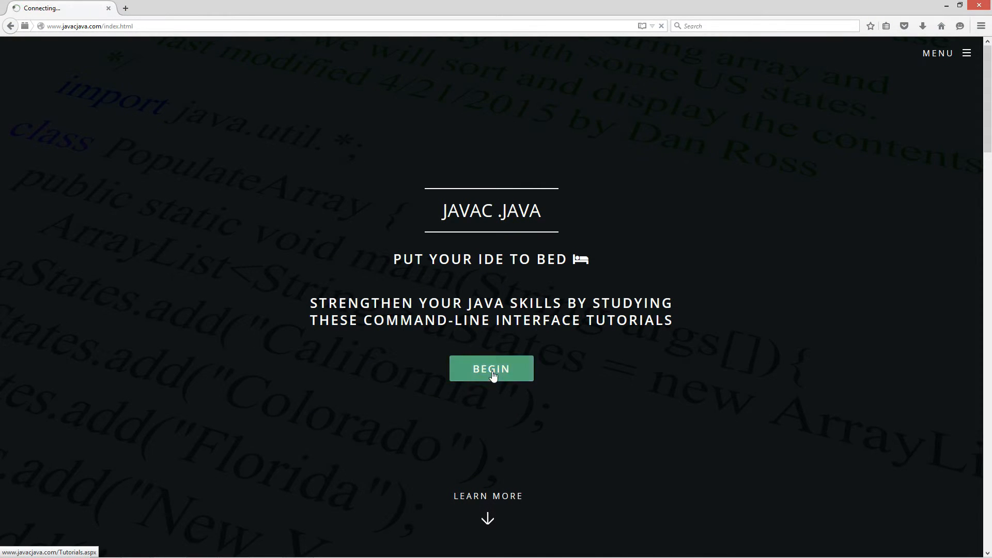
click(490, 368)
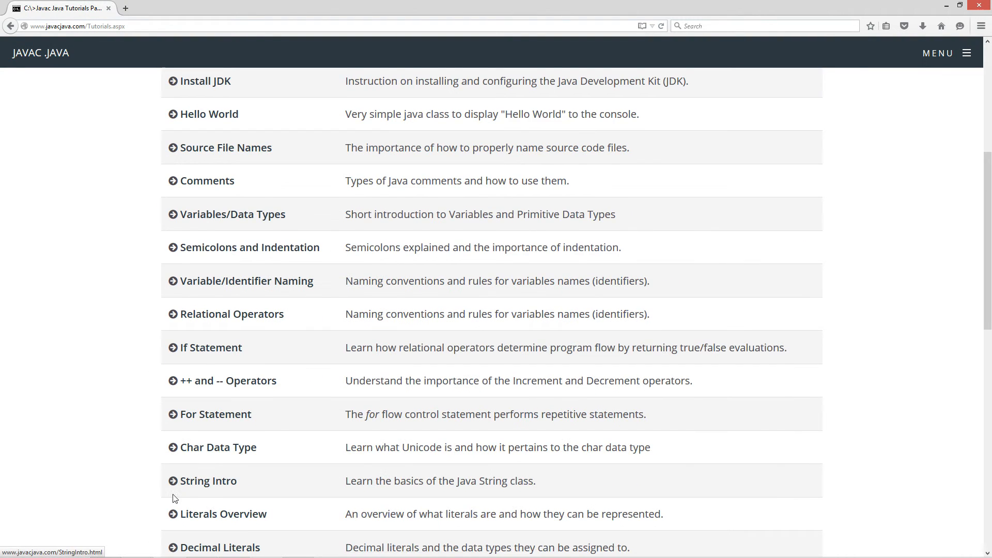
click(221, 547)
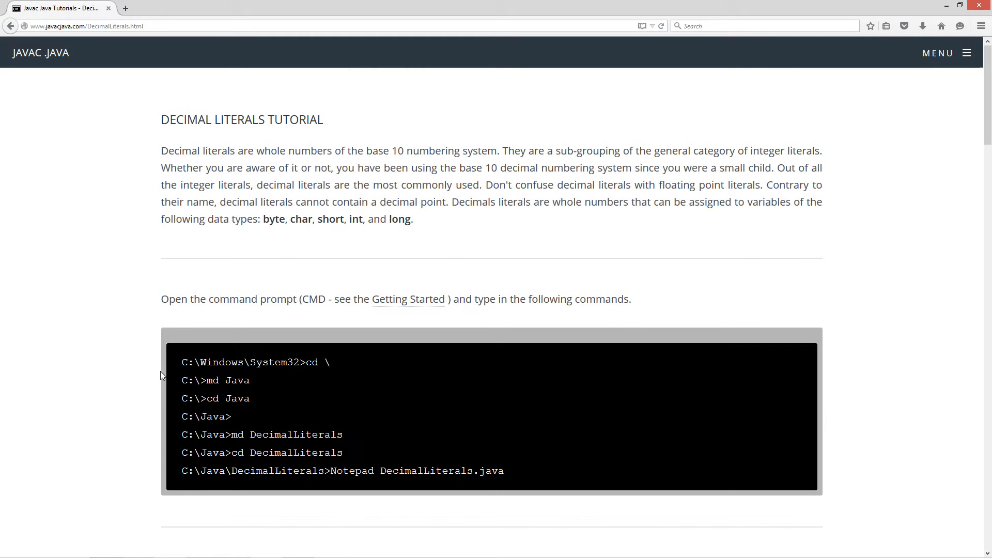
mouse_move(445, 259)
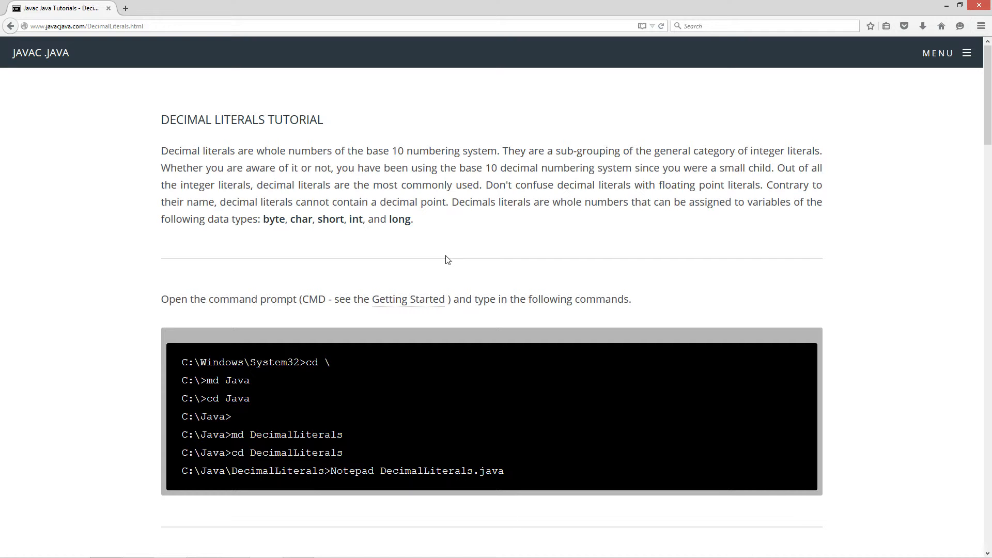
mouse_move(341, 225)
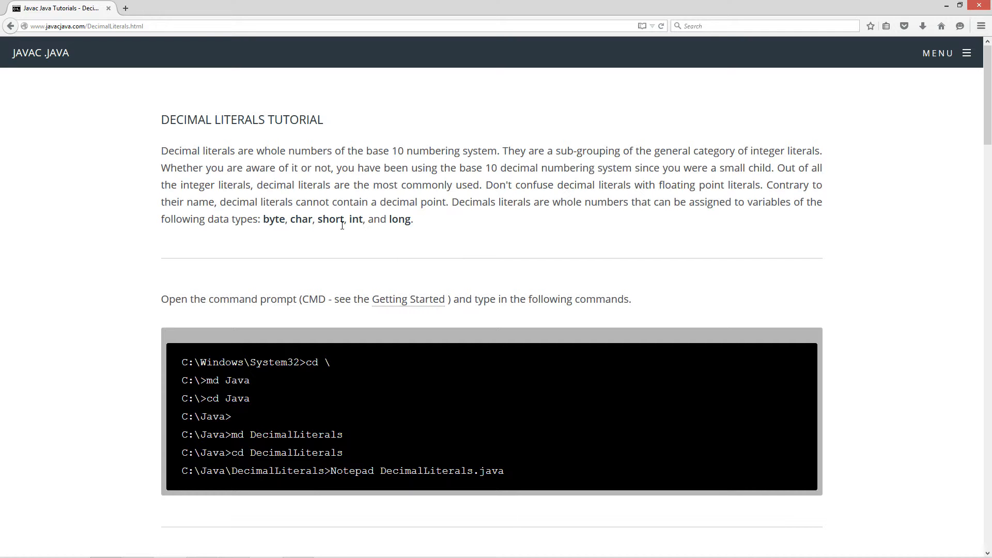
Scroll to the DecimalLiterals sample code block and copy it from the context menu
scroll(down, 3)
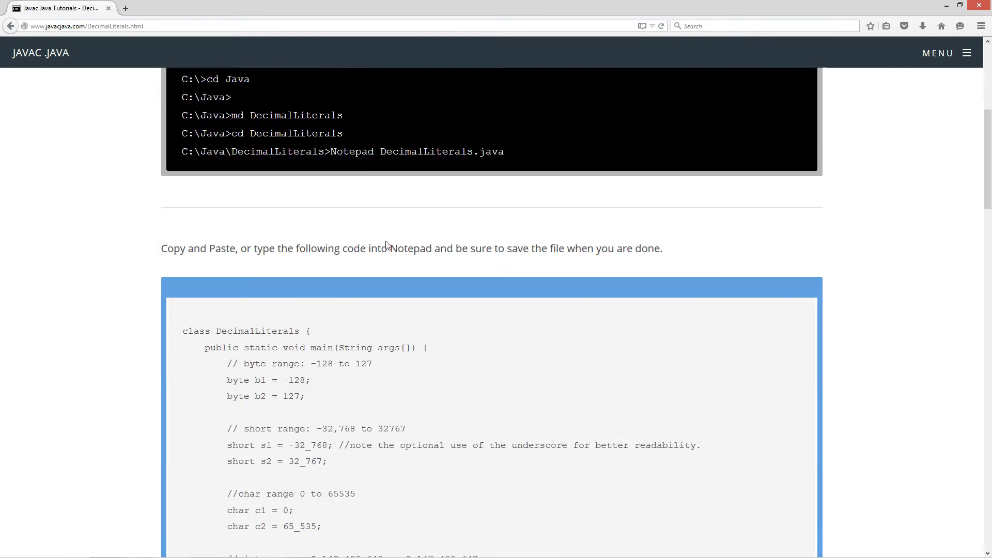
scroll(down, 3)
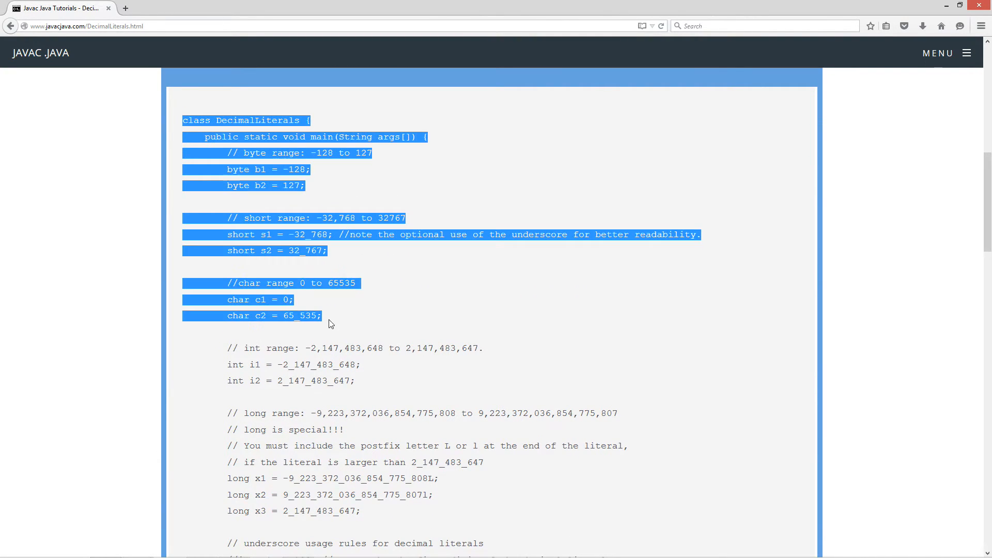
scroll(down, 3)
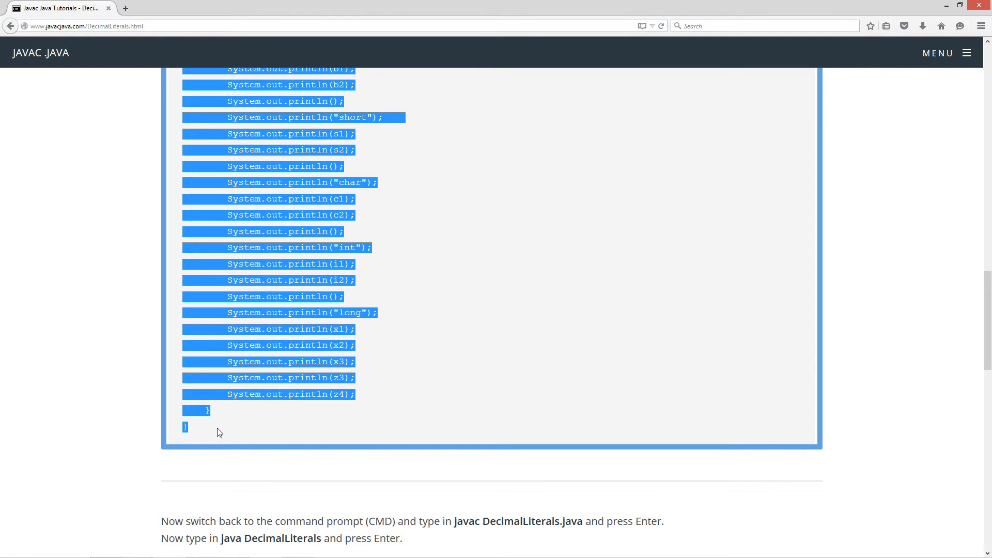
right_click(284, 247)
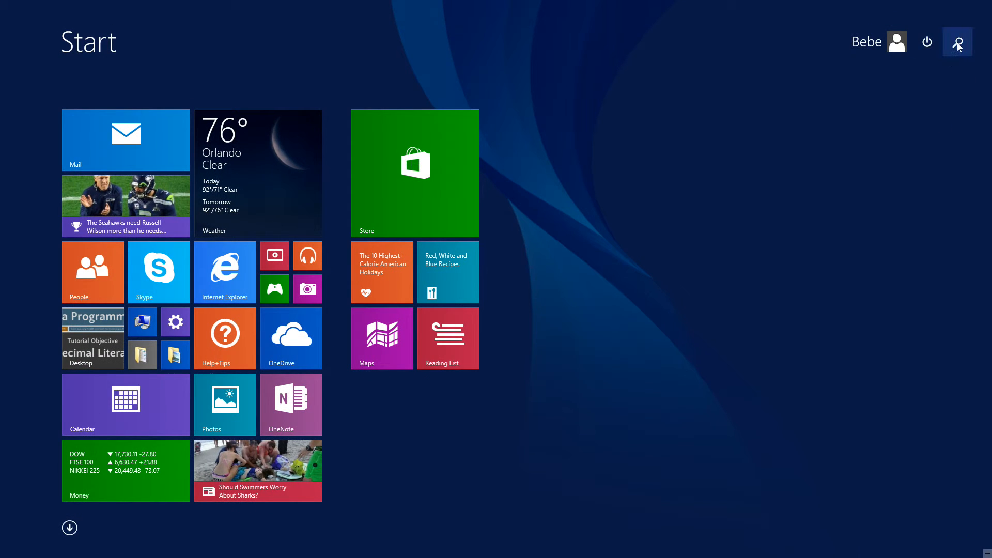
Search the Start screen for cmd and launch Command Prompt
text(cmd)
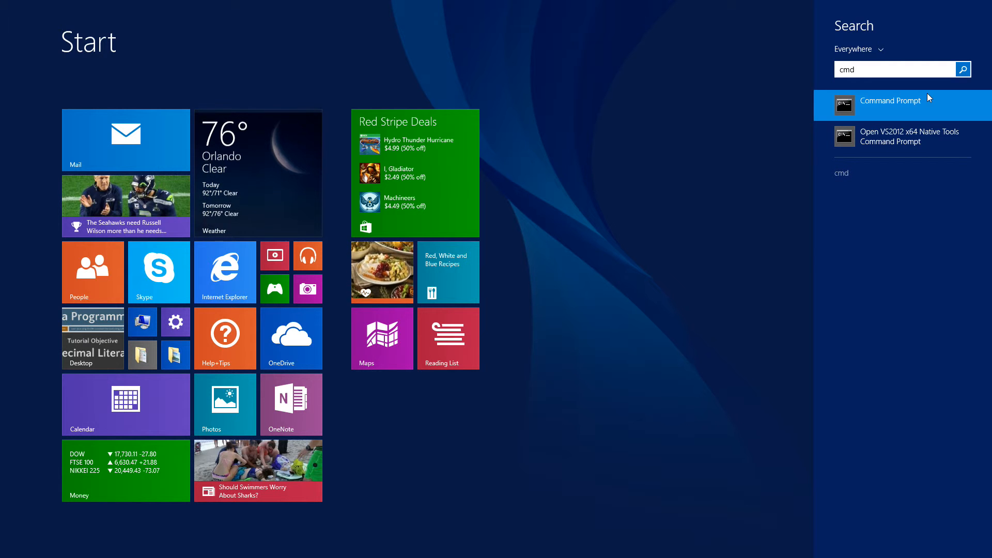
click(888, 100)
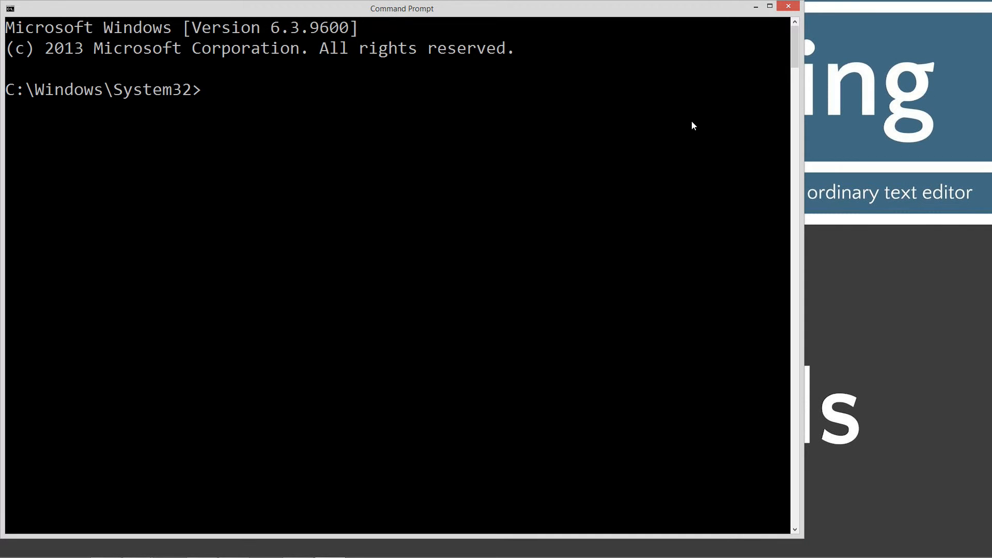
Run javac to confirm the compiler lists its options, then clear the screen with cls
text(jav)
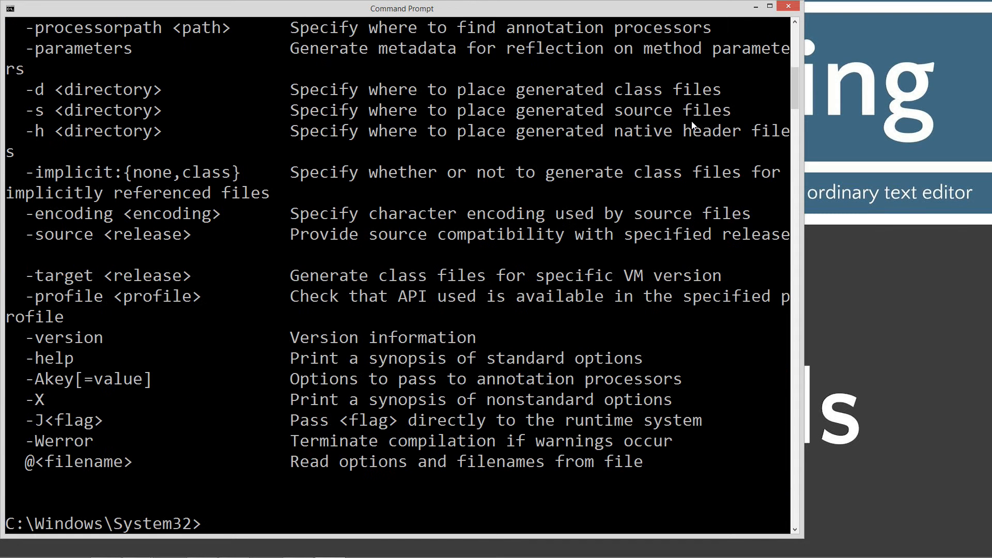
mouse_move(581, 313)
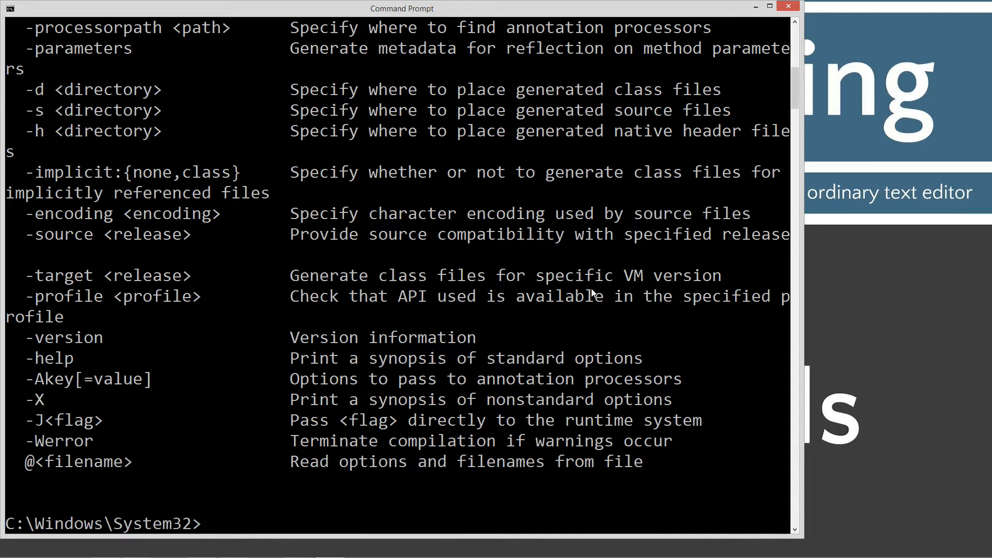
mouse_move(591, 294)
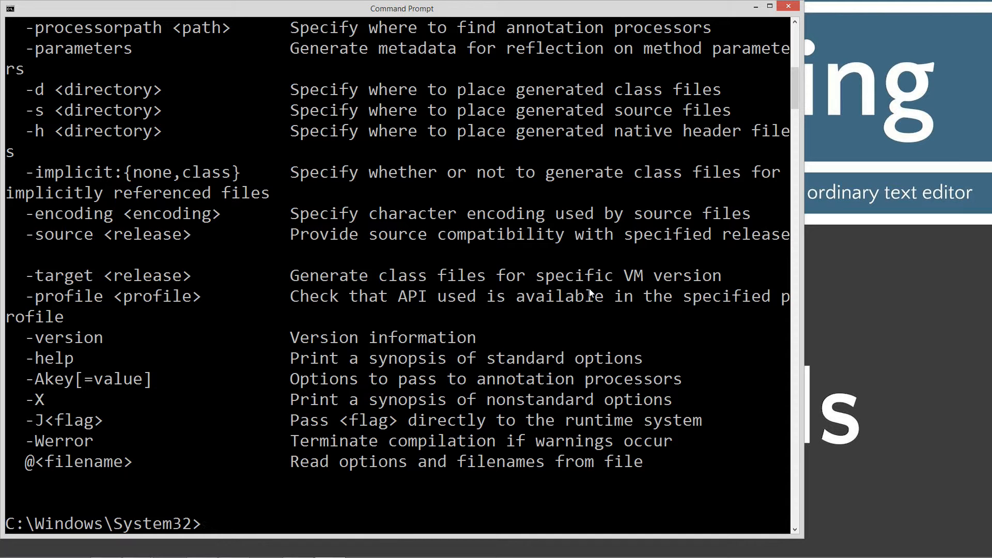
mouse_move(158, 356)
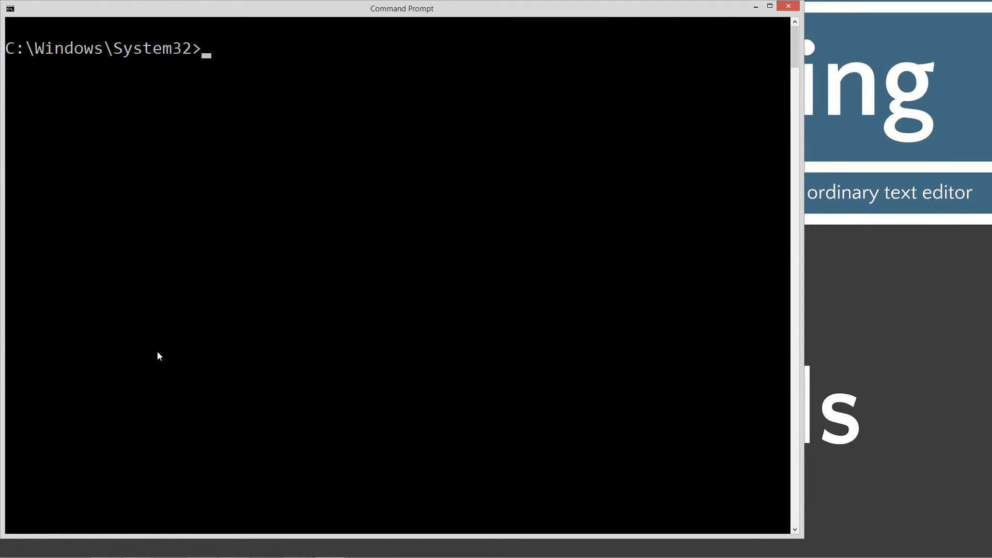
Go to the root of C:, make a Java folder and change into it
text(cd \)
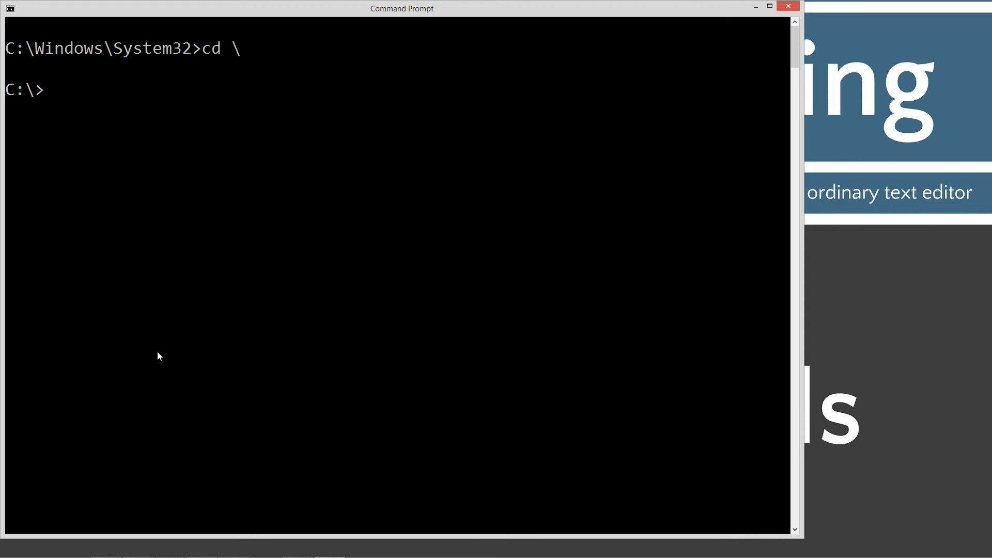
text(md)
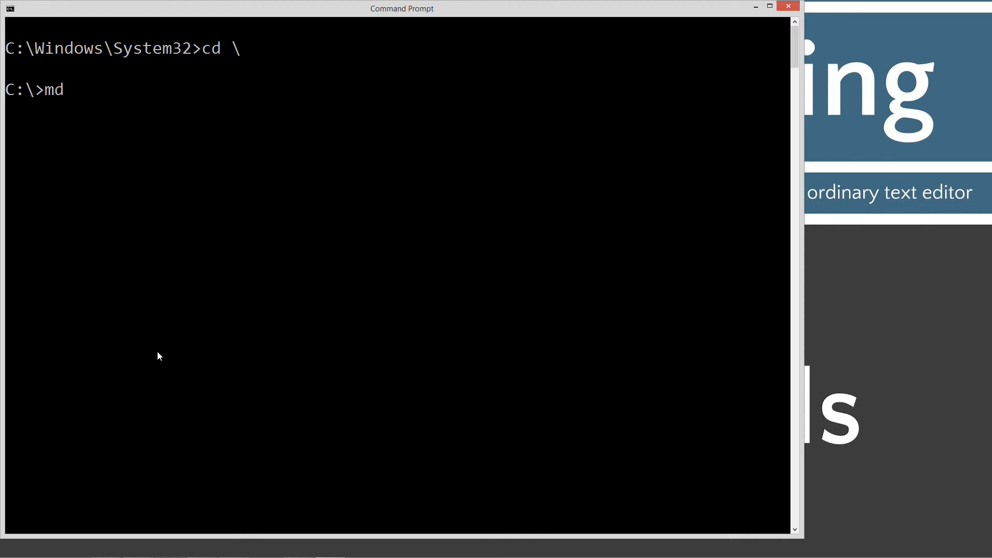
text(Jva)
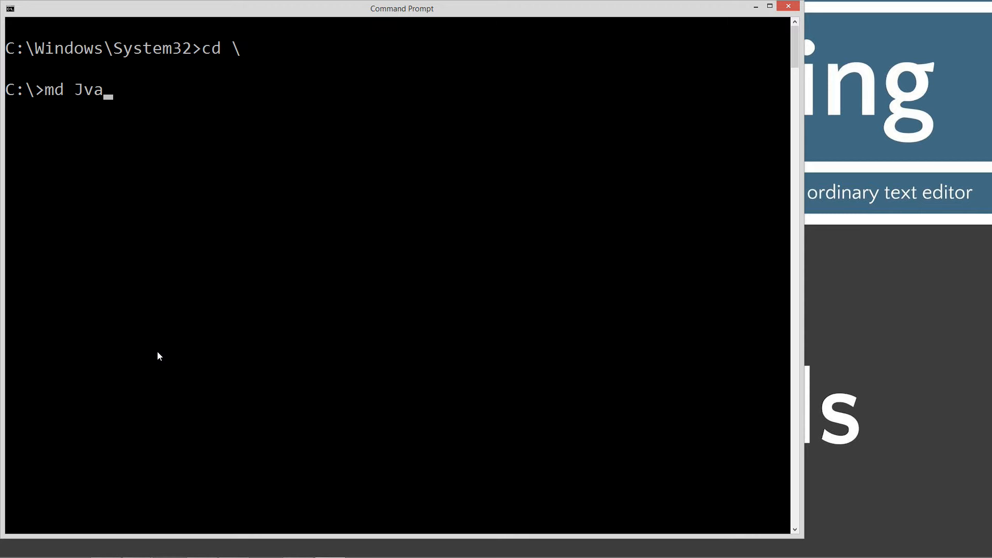
text(a)
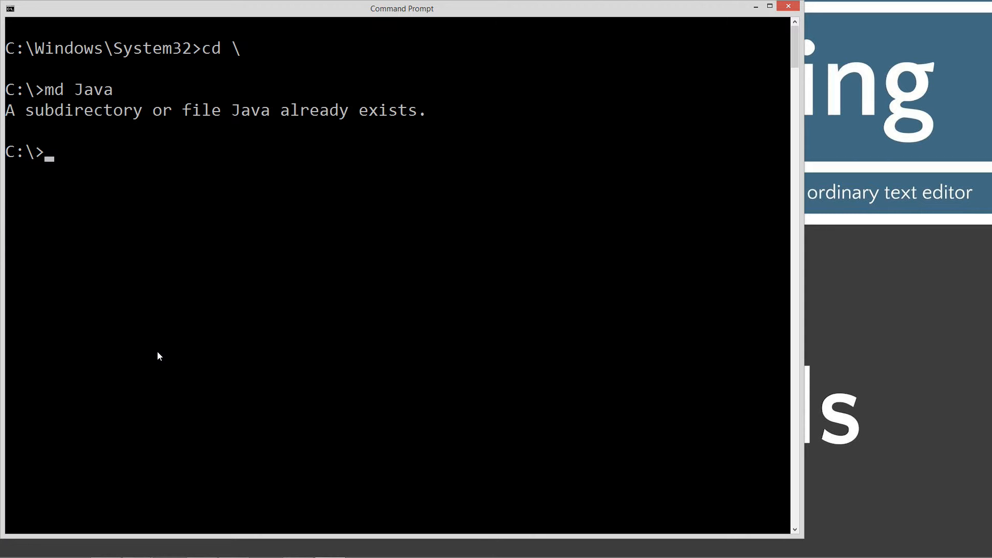
text(cd Jva)
text(md De)
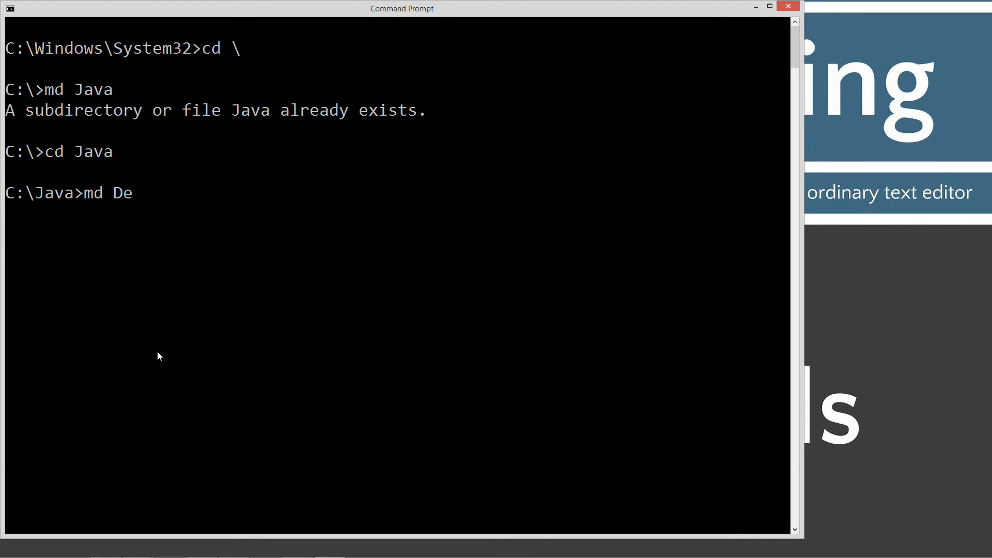
Make a DecimalLiterals folder under C:\Java and change into it
text(cimal)
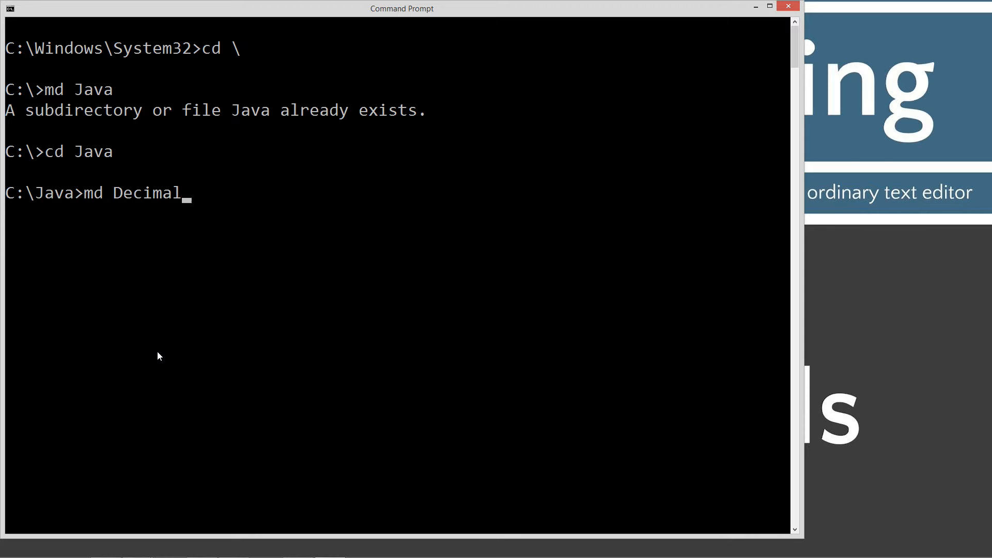
text(Literals)
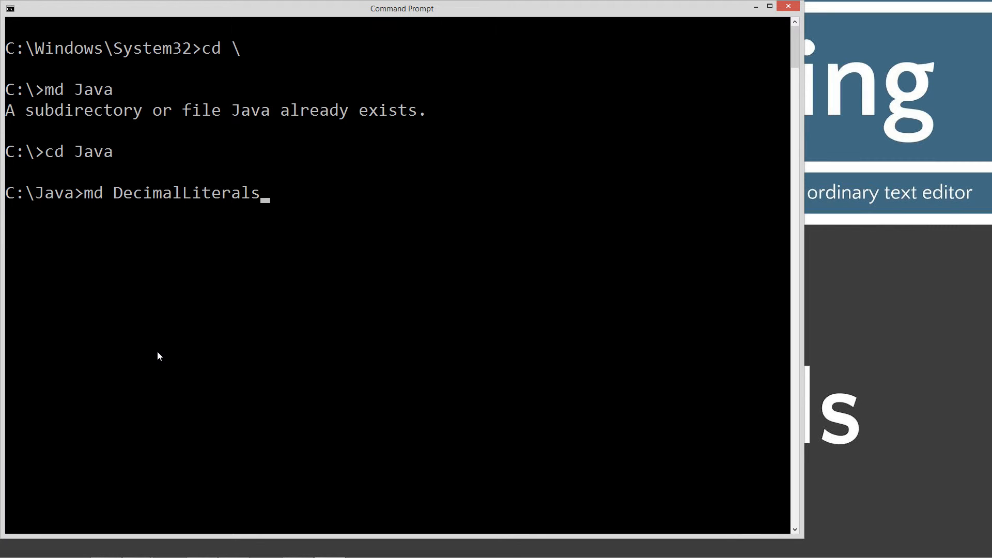
text(cd C)
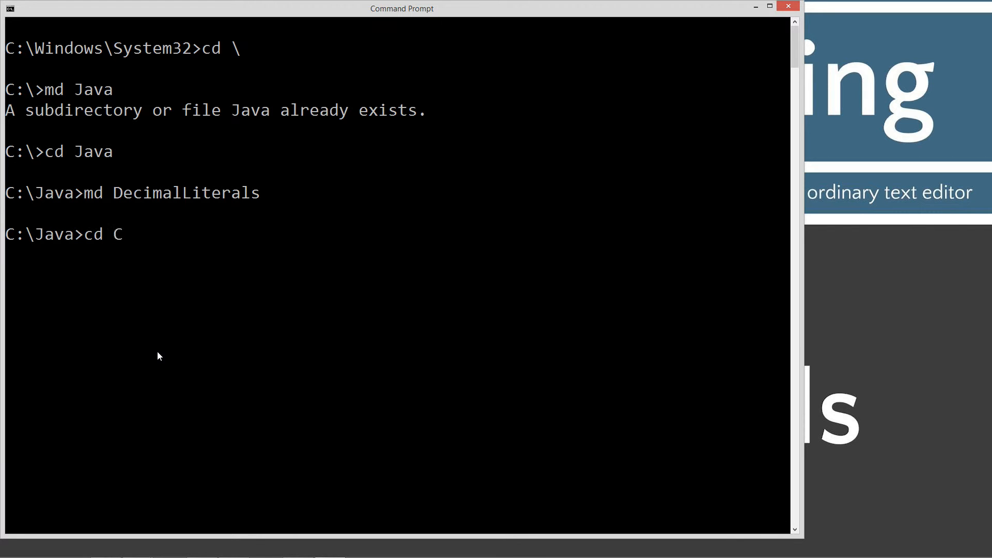
text(ecimalLiterals)
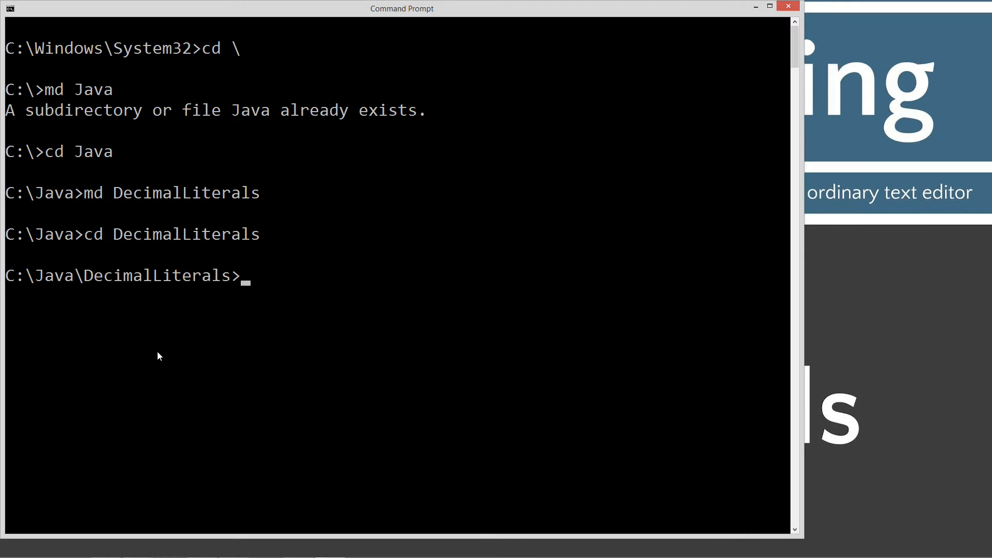
Enter the command notepad DecimalLiterals.java at the DecimalLiterals prompt
text(notepad De)
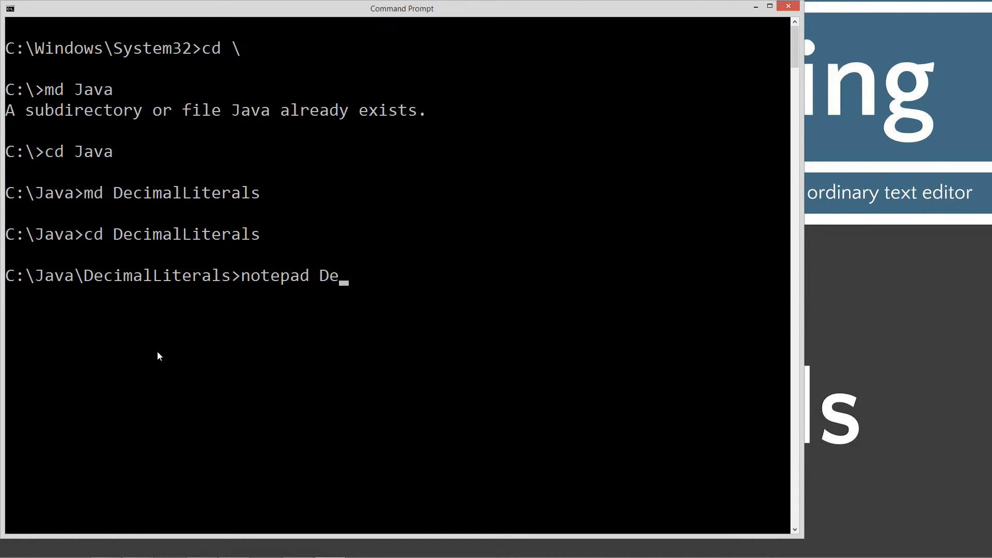
text(cimalLit)
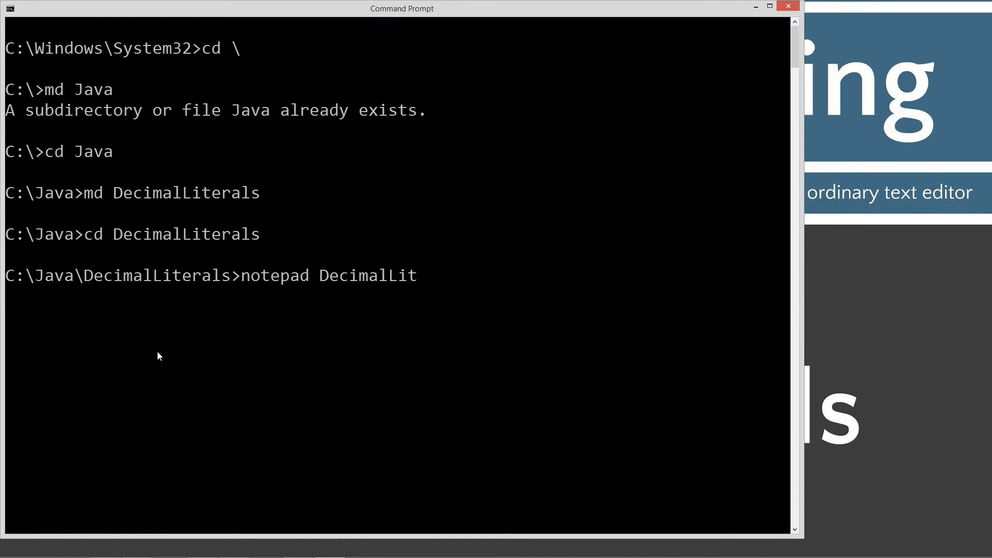
text(erals.java)
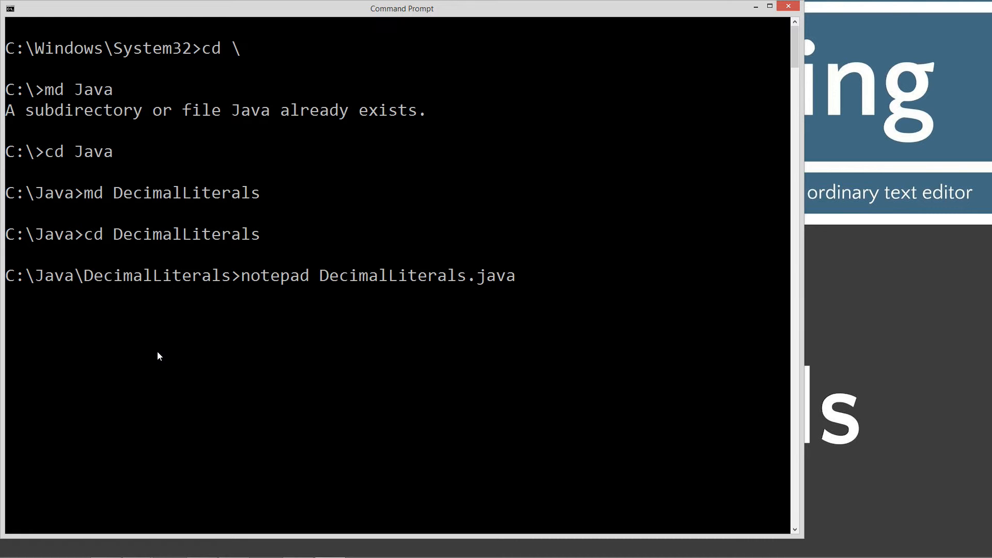
mouse_move(471, 289)
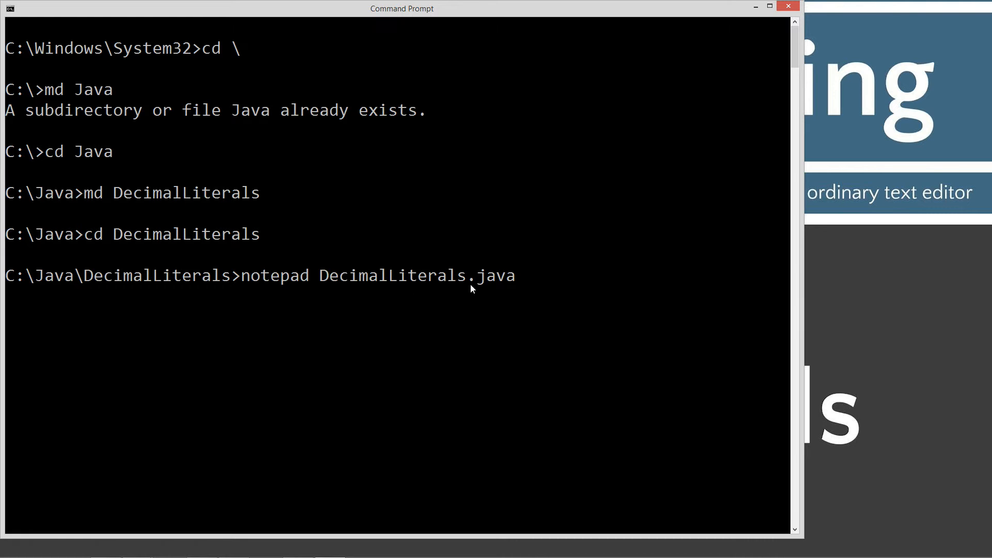
mouse_move(458, 298)
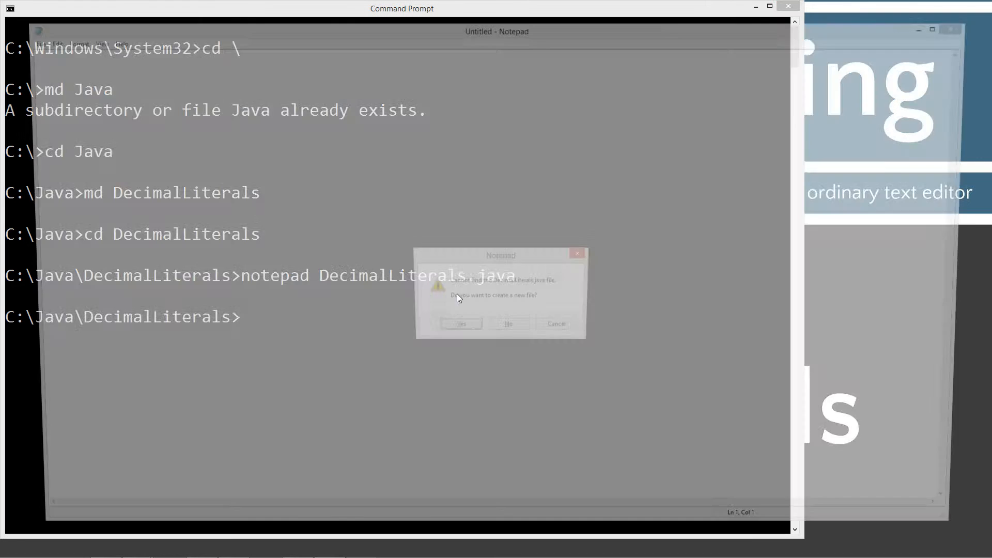
Create the new DecimalLiterals.java file and review the class name and byte range -128 comment
click(461, 323)
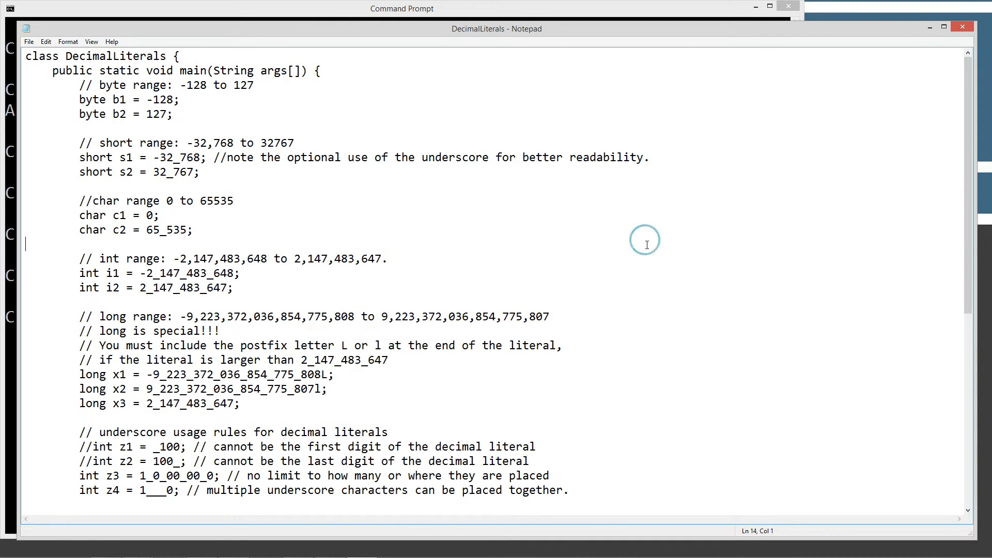
click(69, 56)
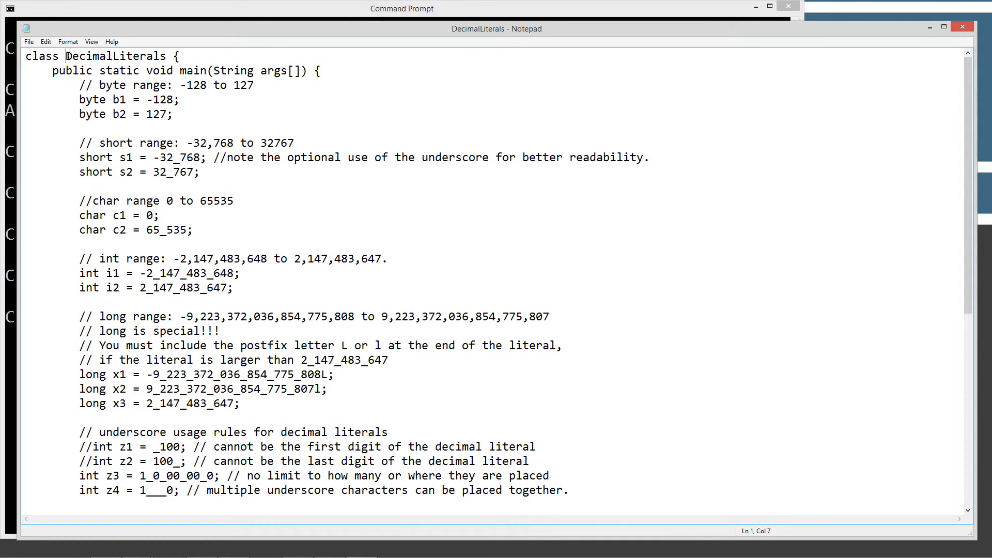
double_click(116, 56)
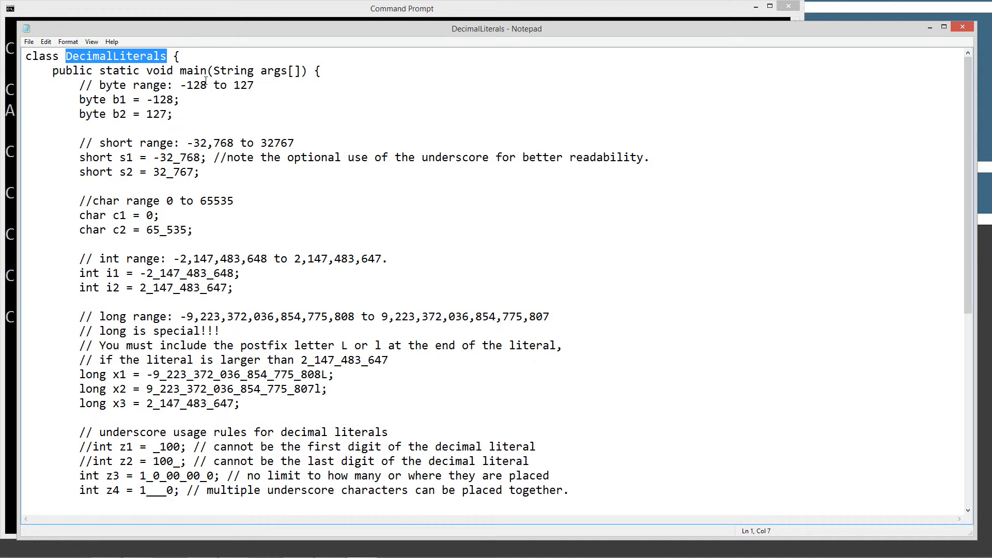
double_click(193, 71)
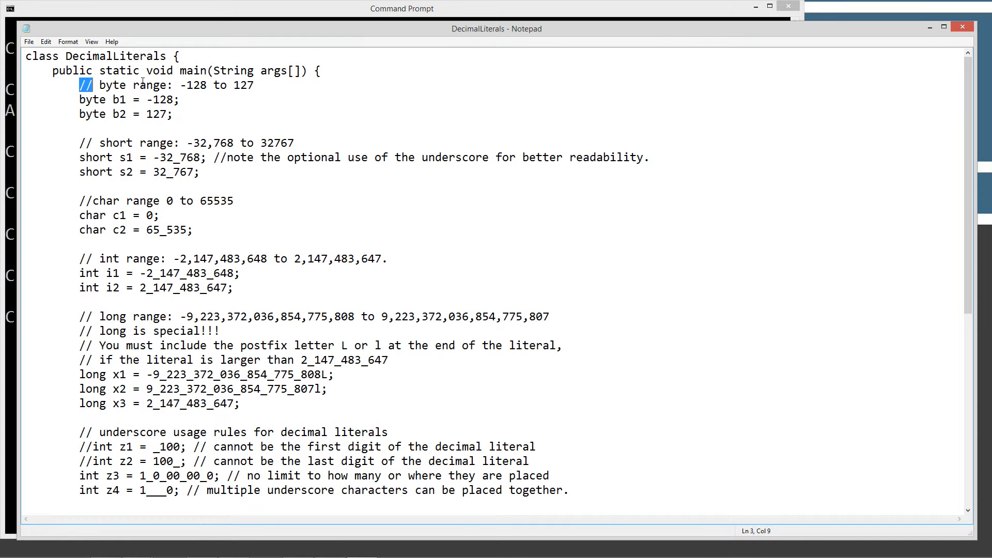
double_click(192, 85)
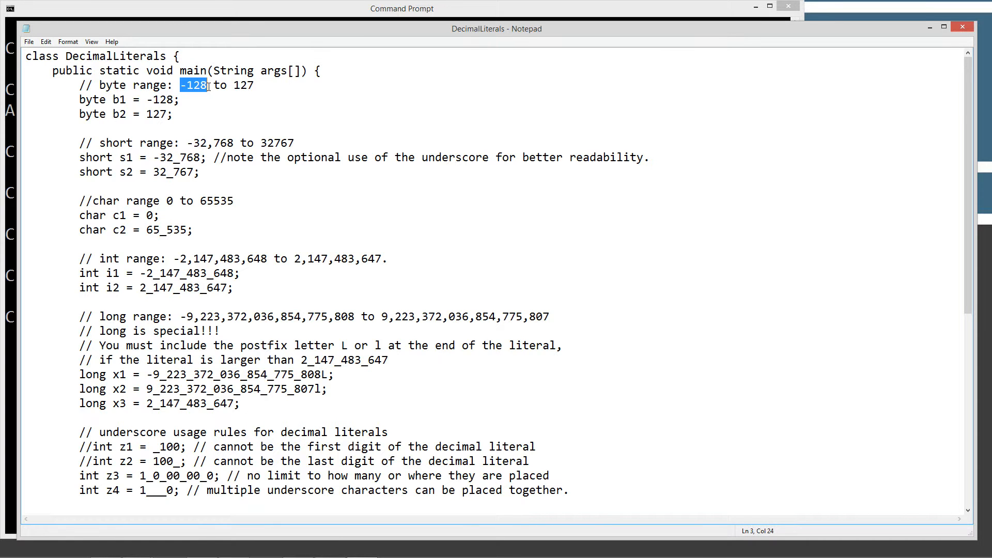
Try a plus sign before 127 on the b2 line, remove it, and review the value 127
double_click(243, 84)
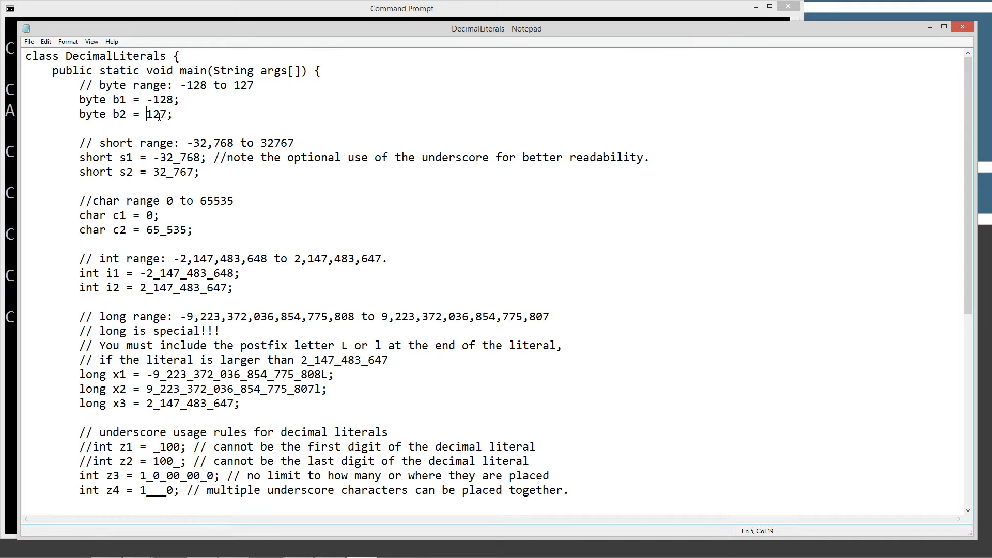
text(+)
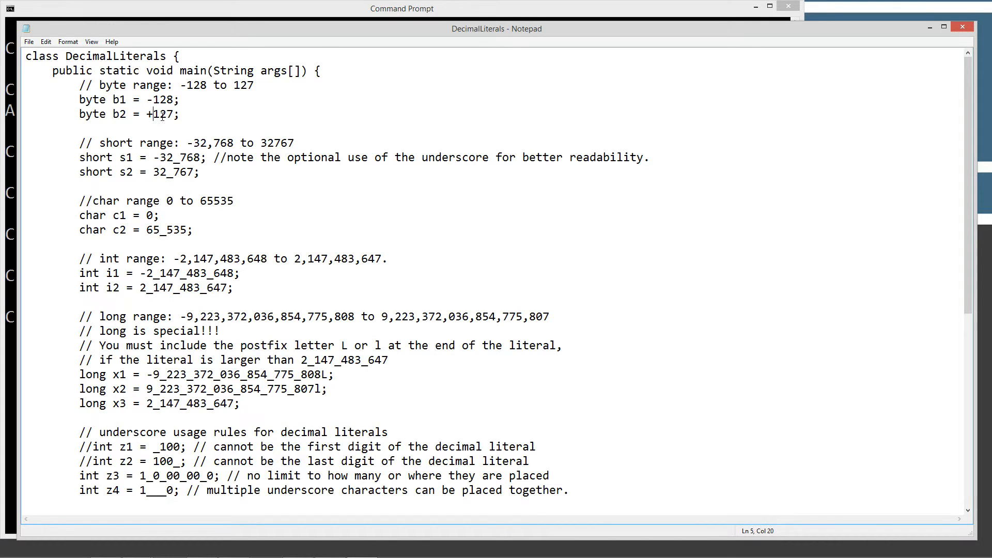
key(Backspace)
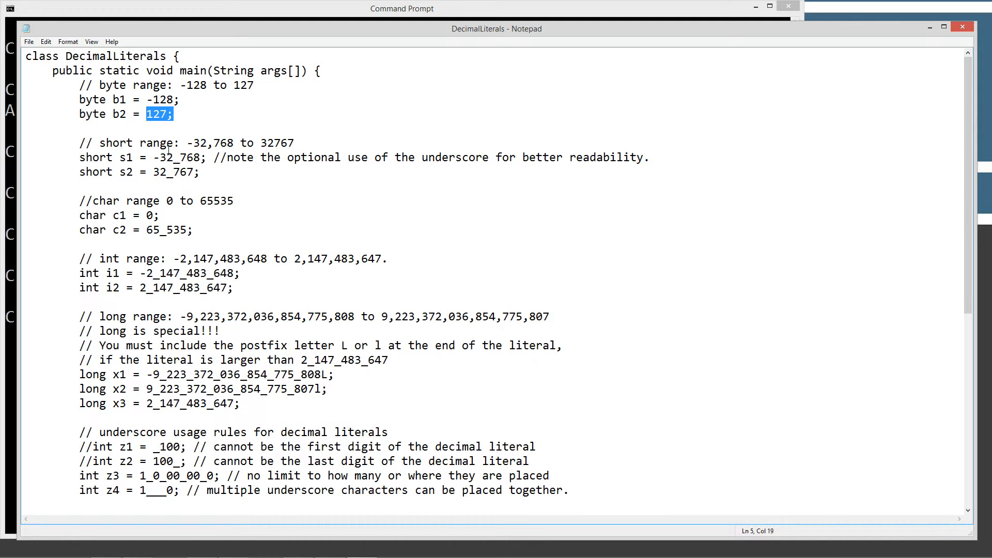
click(102, 100)
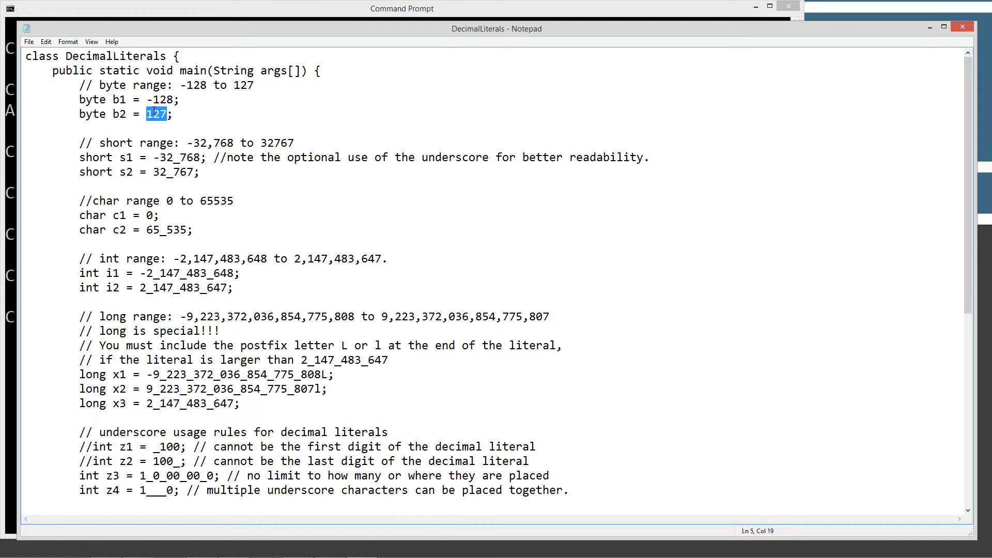
mouse_move(232, 126)
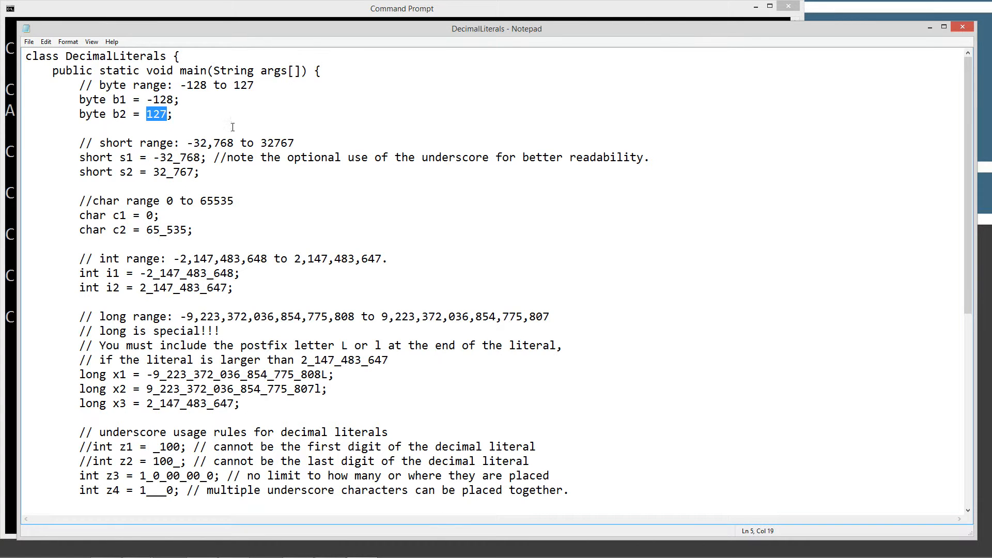
mouse_move(220, 144)
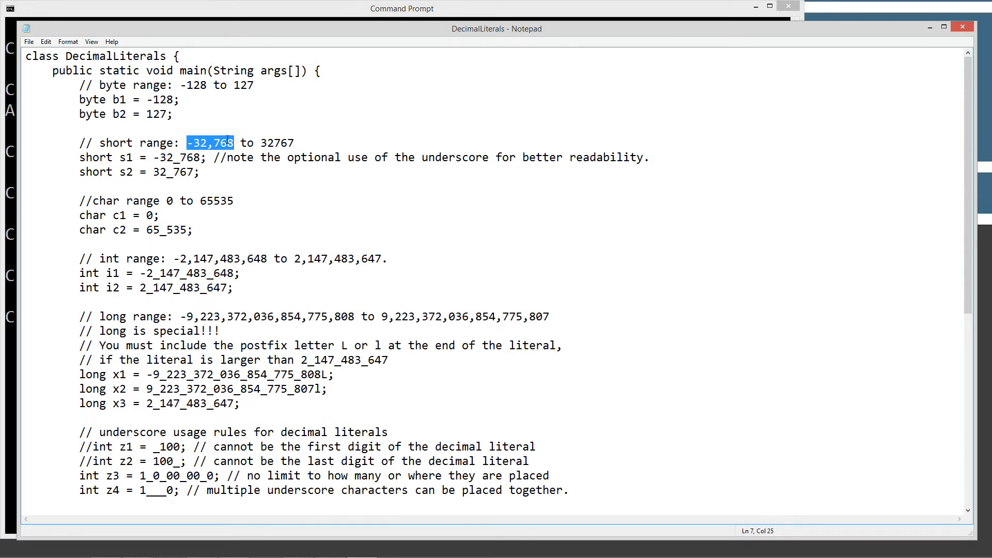
mouse_move(222, 142)
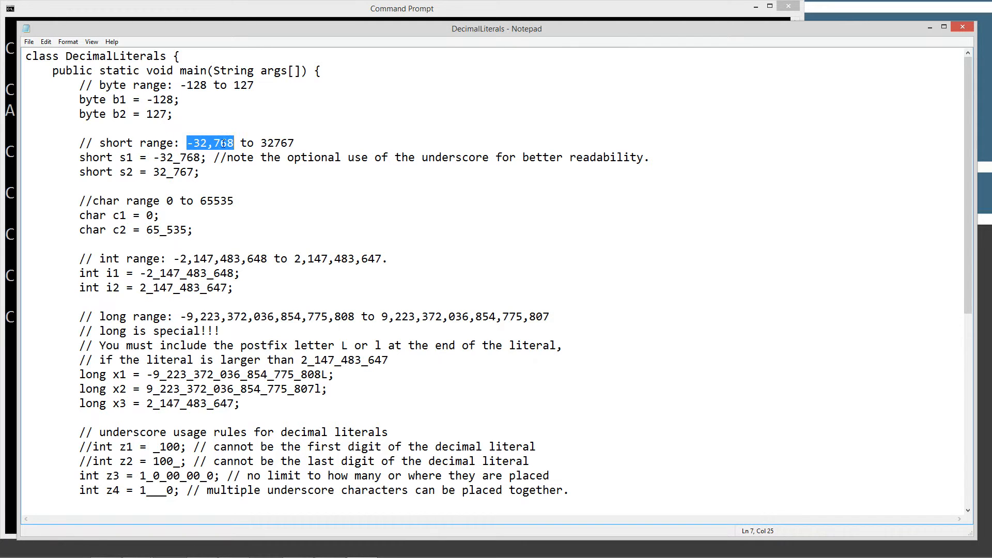
double_click(277, 143)
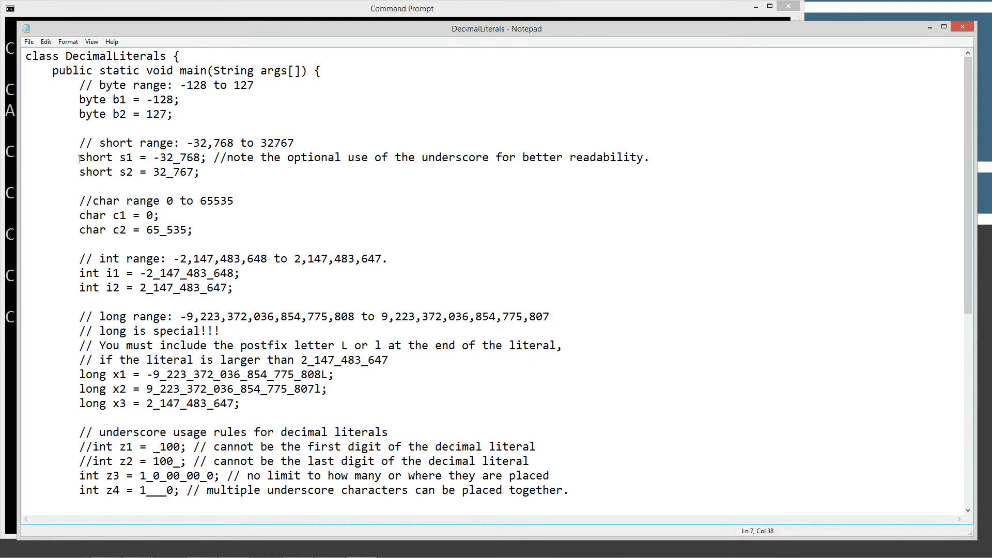
double_click(96, 157)
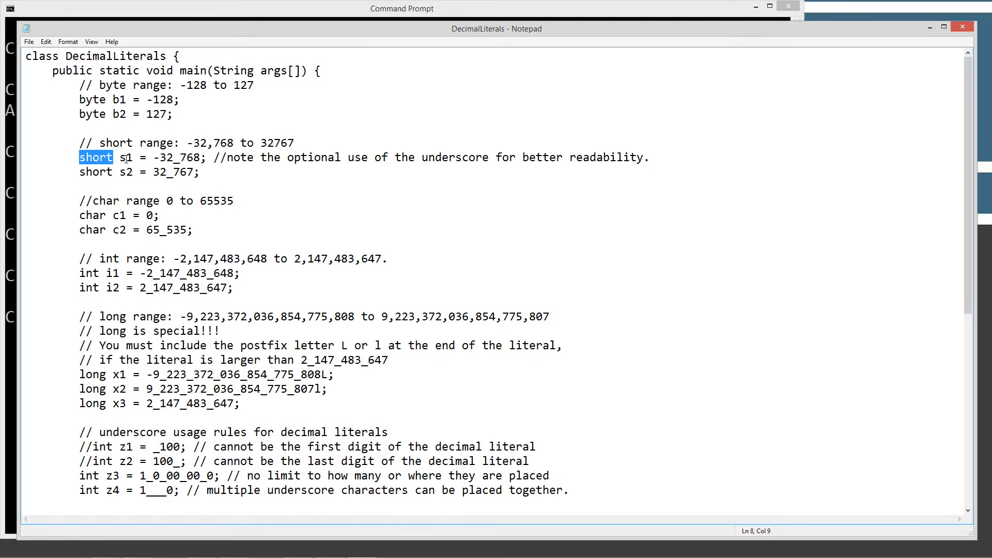
double_click(124, 157)
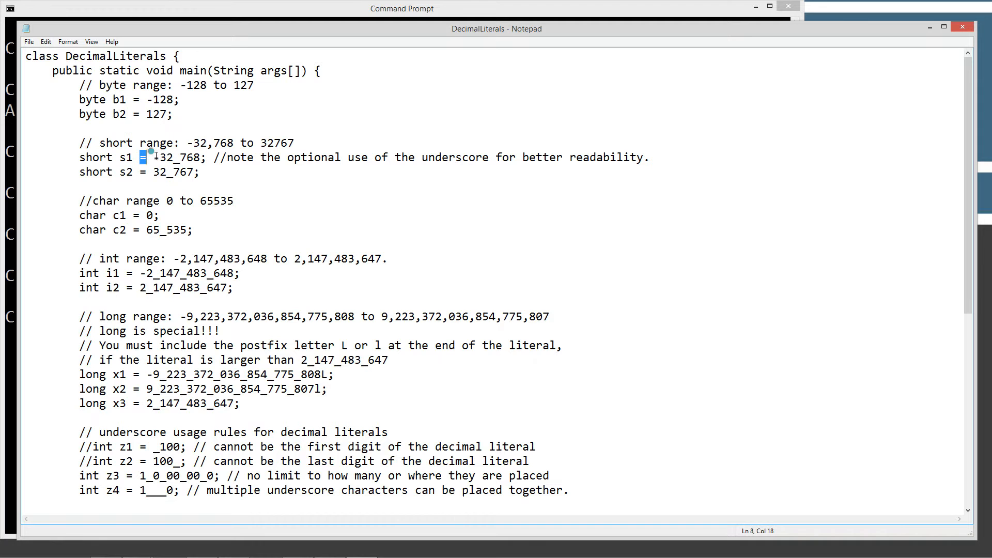
click(179, 157)
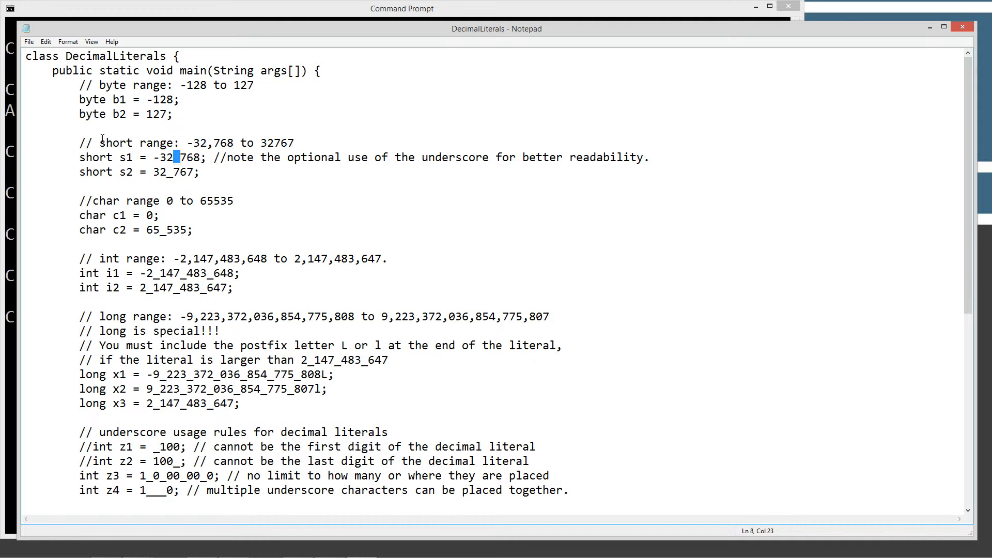
drag(78, 143, 291, 142)
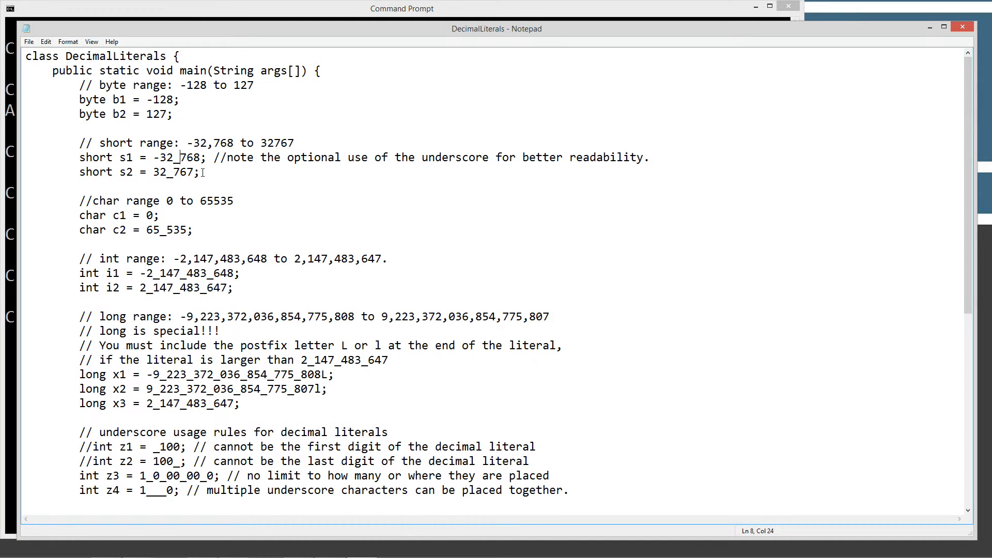
mouse_move(159, 168)
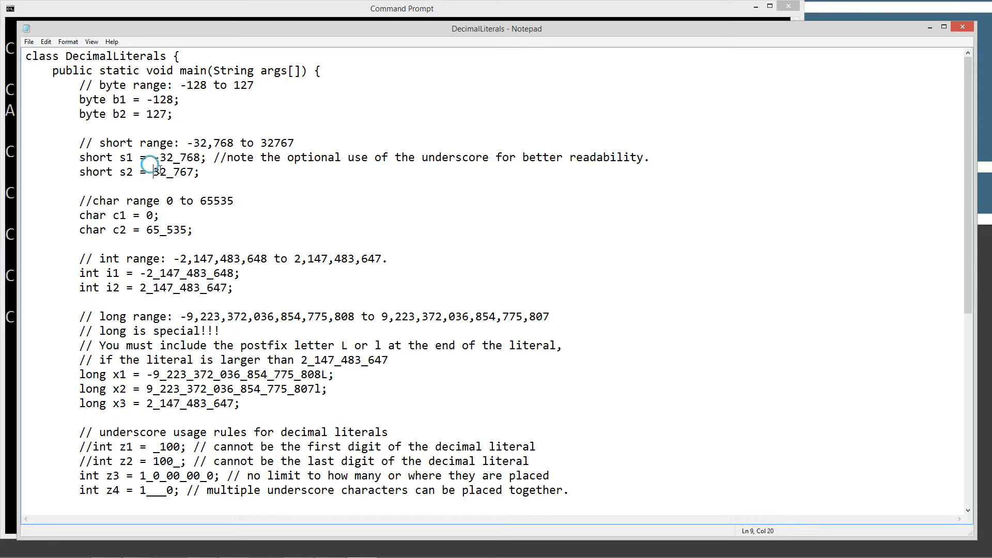
double_click(173, 172)
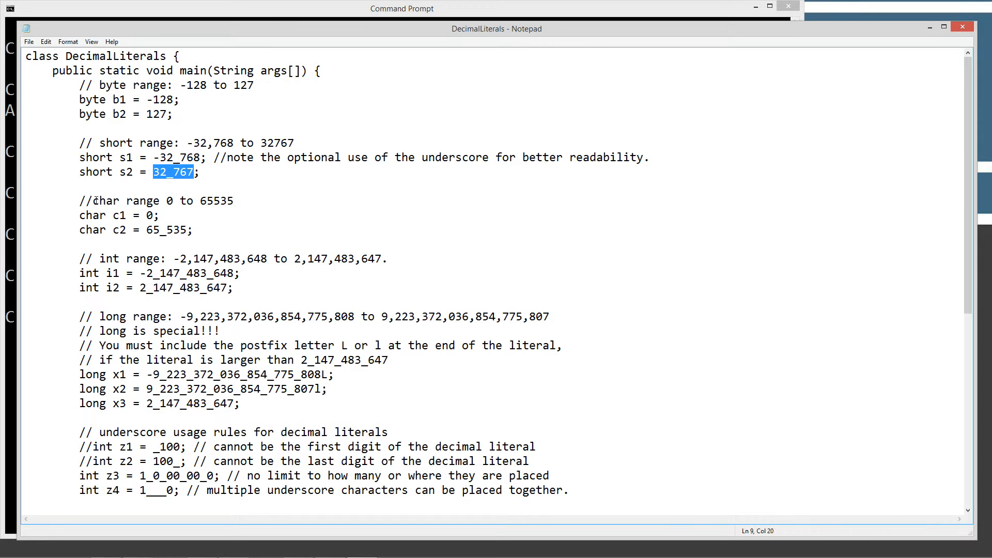
double_click(105, 200)
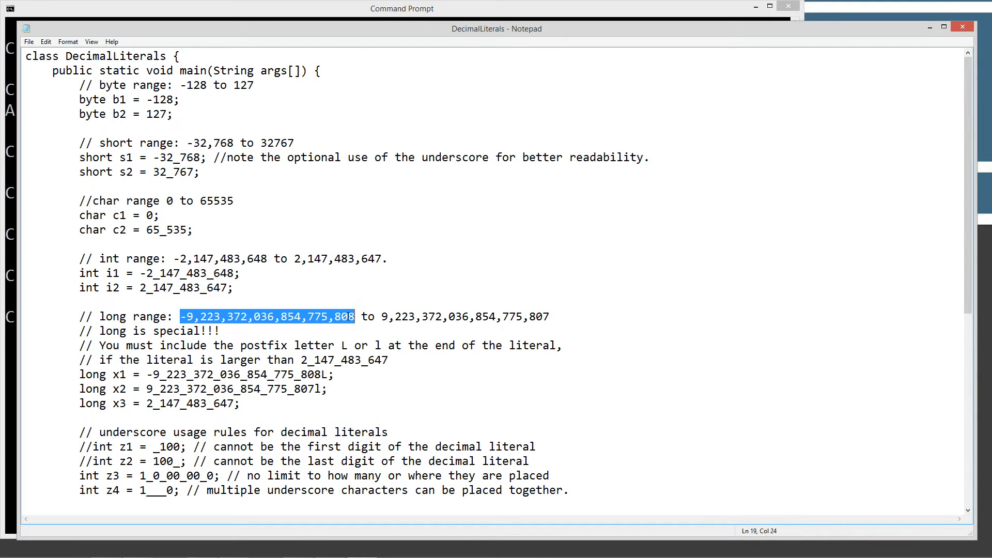
mouse_move(375, 312)
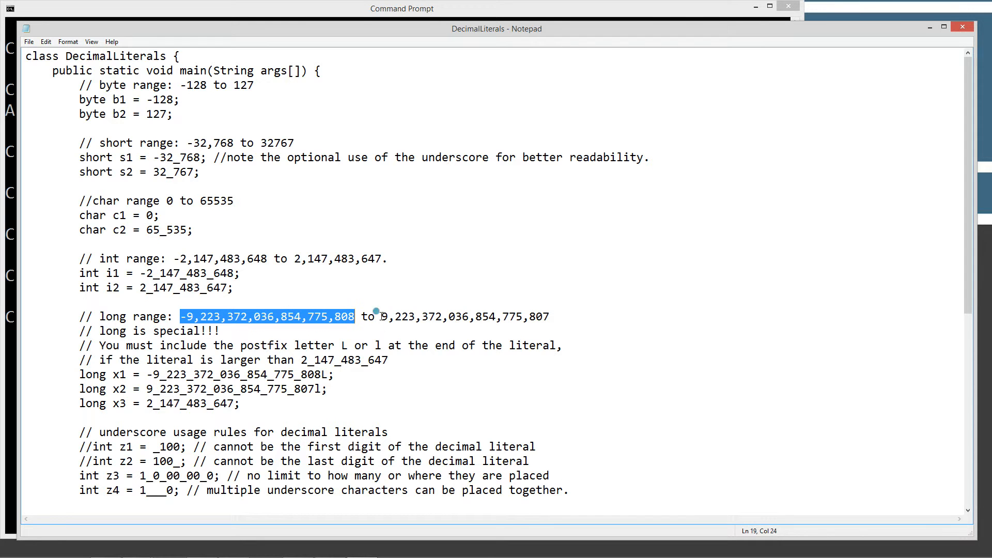
drag(381, 316, 550, 316)
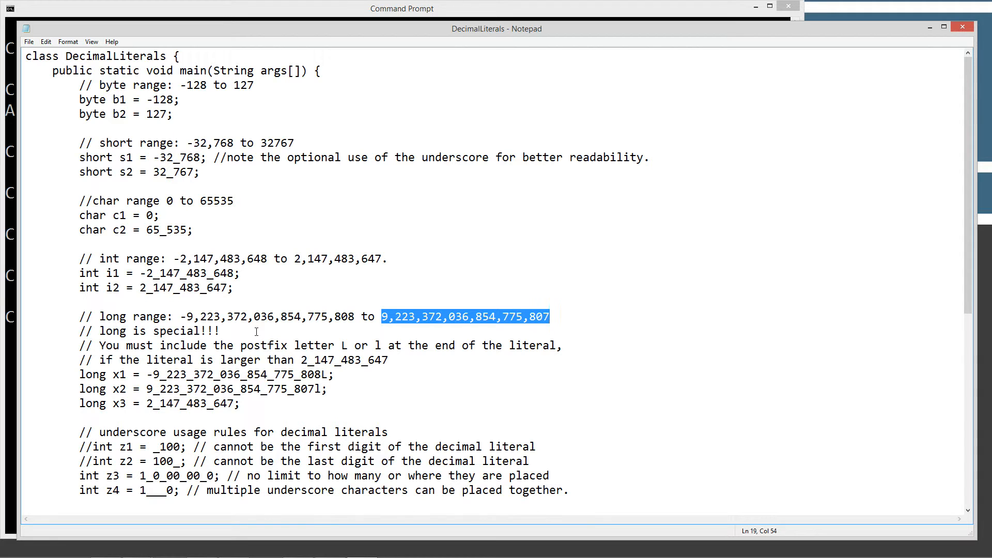
mouse_move(289, 341)
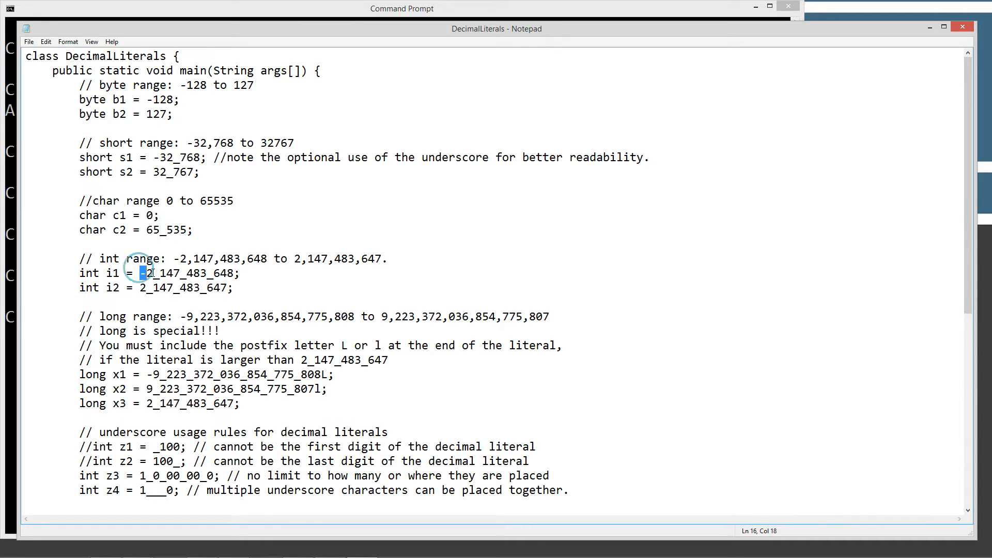
drag(141, 273, 233, 273)
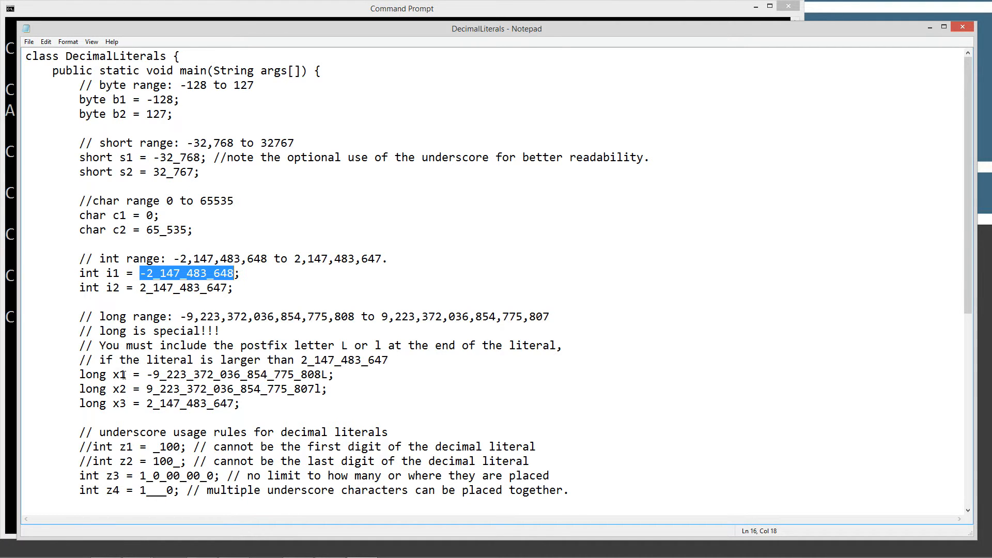
click(322, 374)
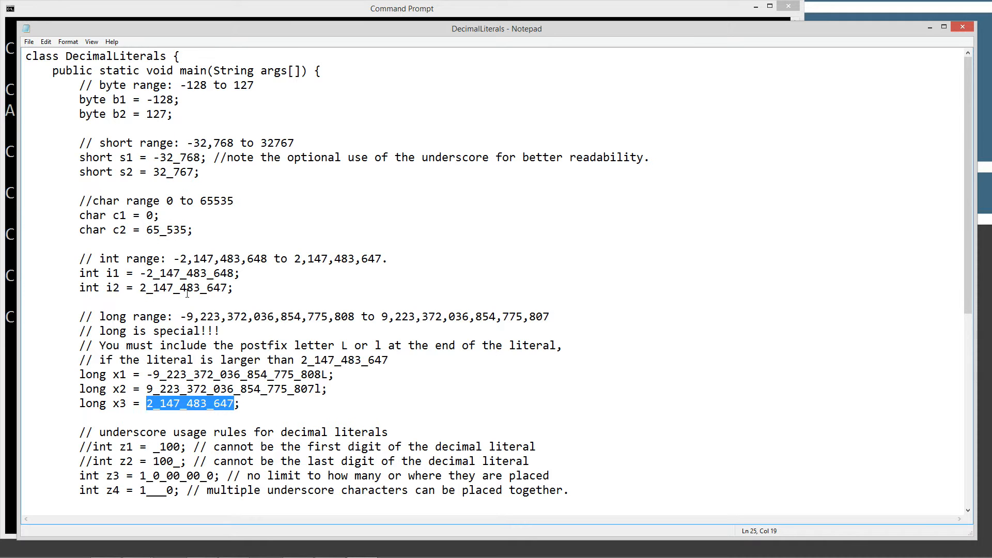
mouse_move(226, 415)
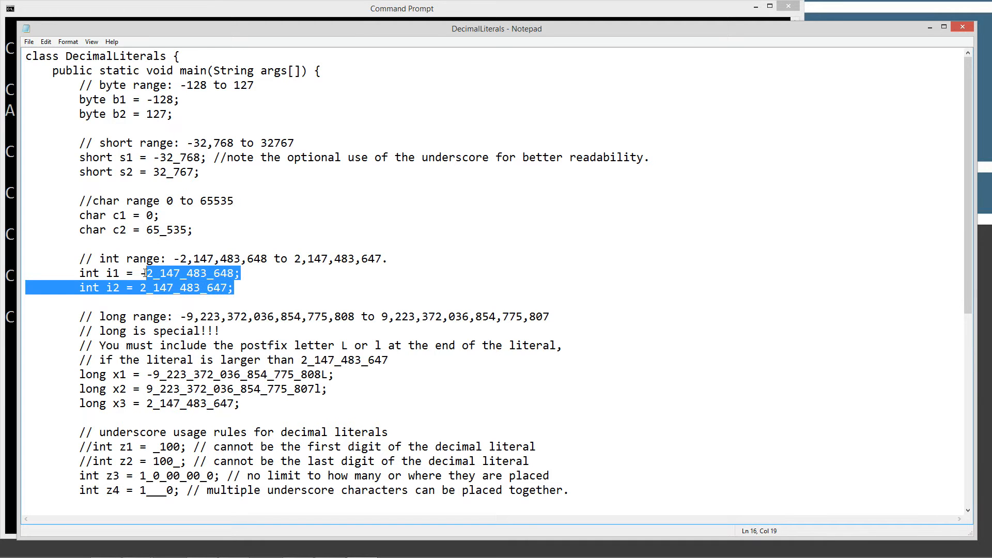
double_click(189, 403)
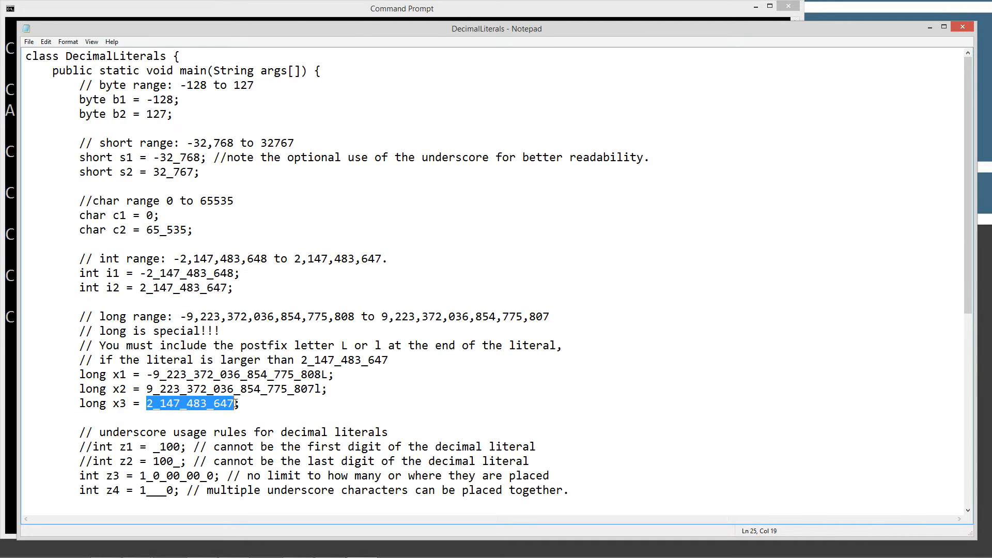
click(326, 374)
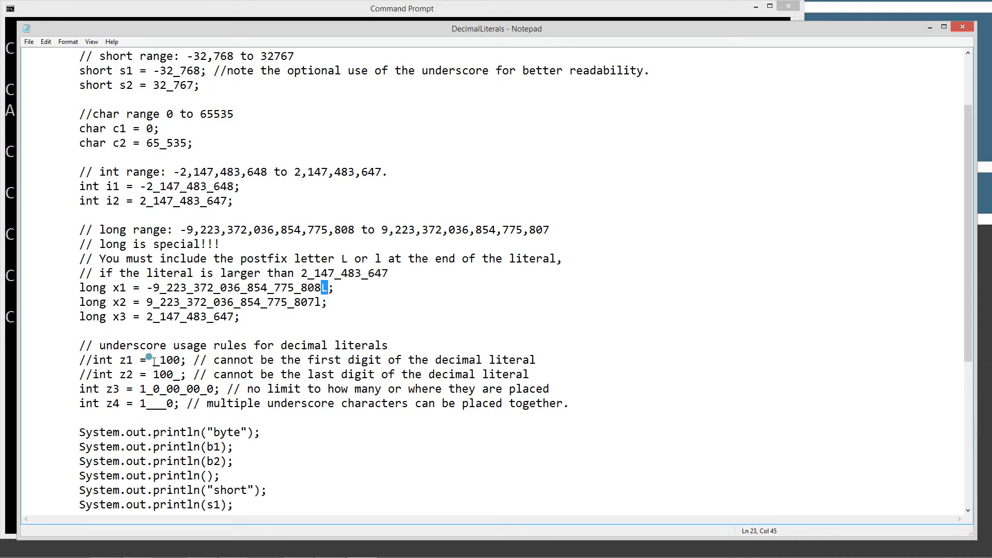
double_click(167, 360)
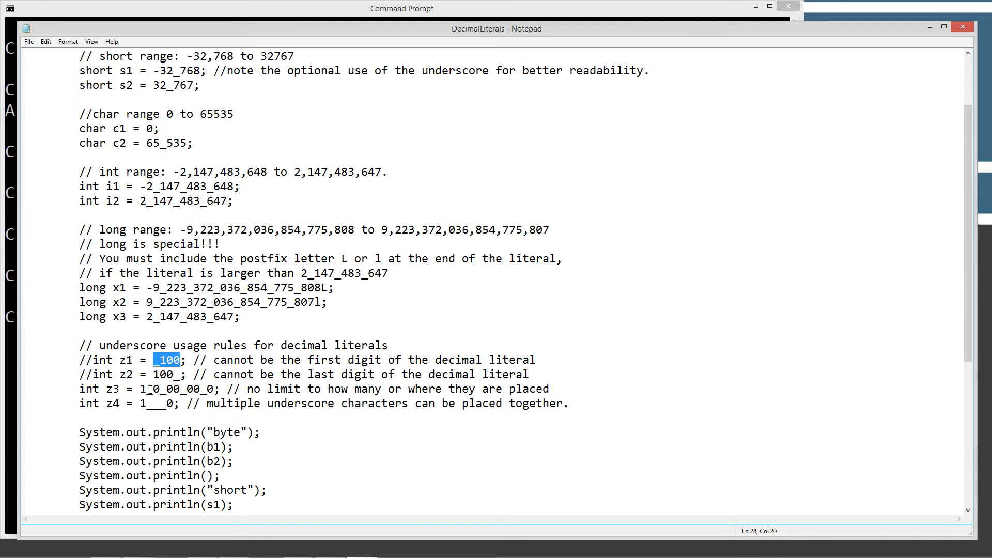
mouse_move(403, 393)
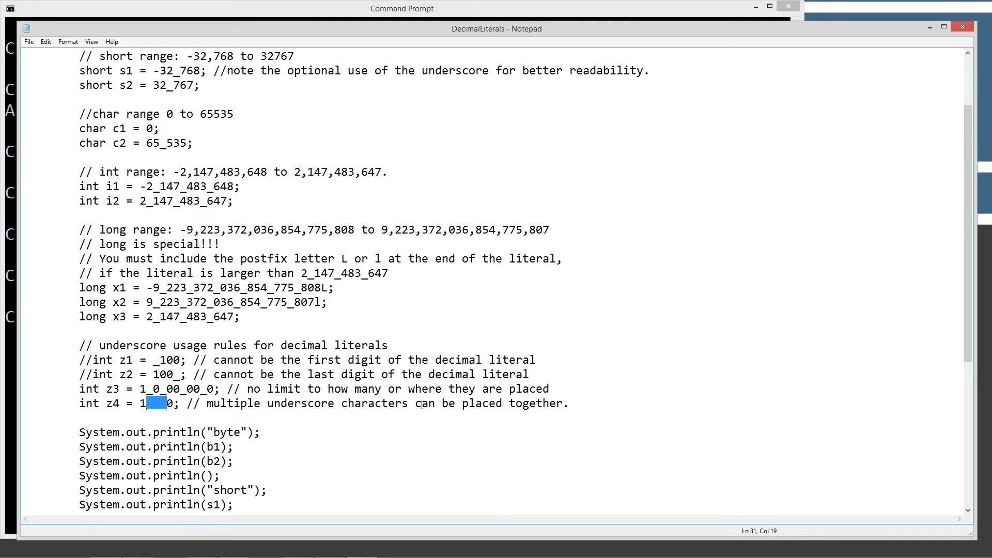
mouse_move(425, 408)
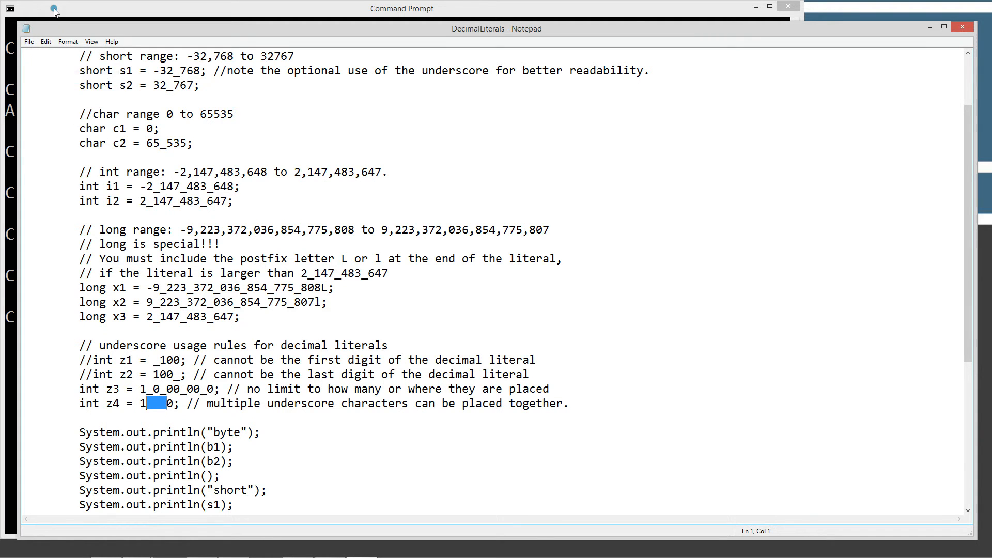
Recompile with javac DecimalLiterals.java, which returns cleanly with no errors
click(401, 8)
text(j)
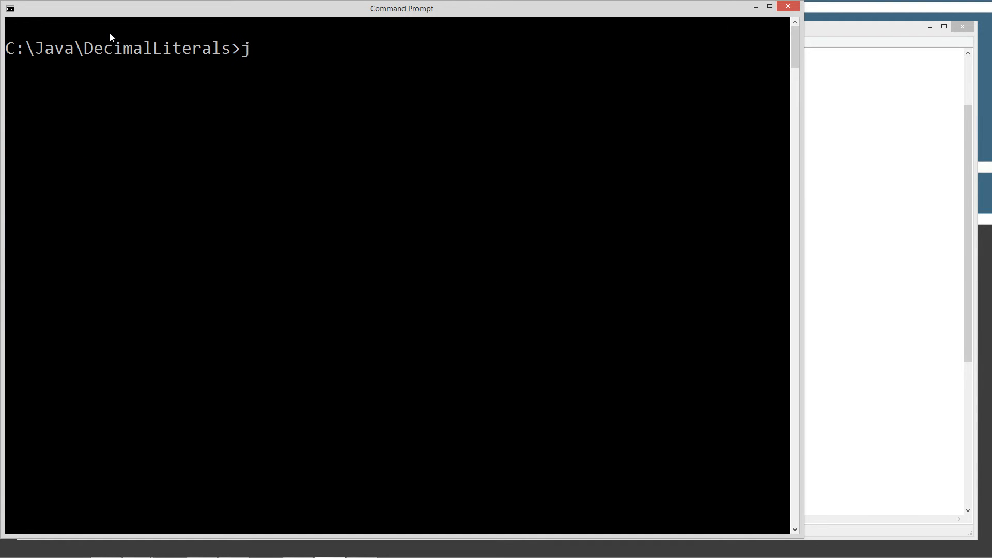
text(avac)
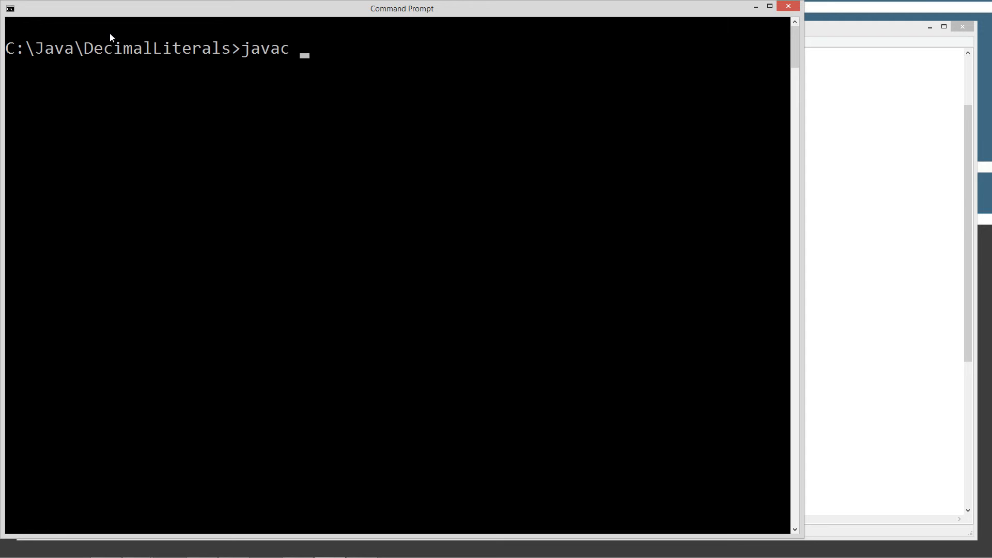
text(D)
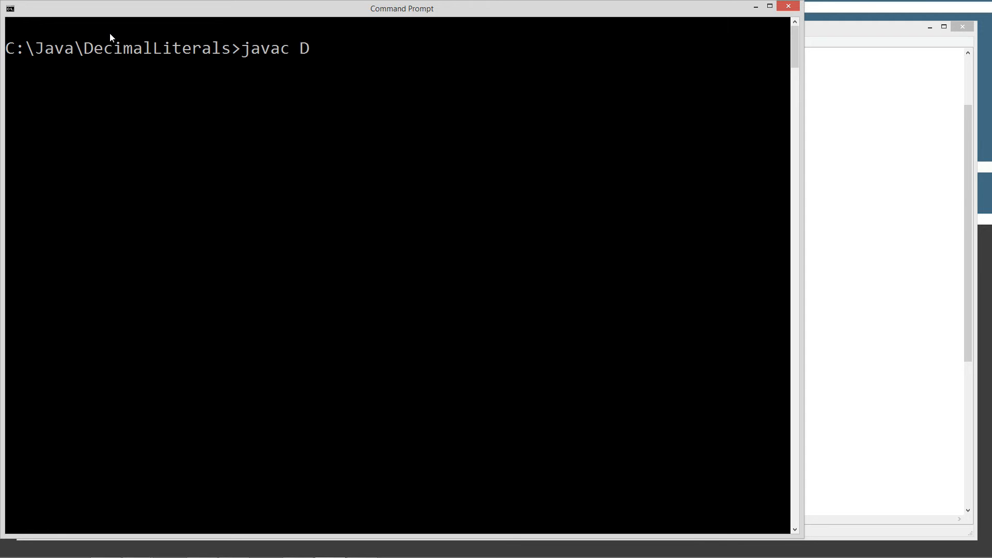
text(ecimalLiterals.java)
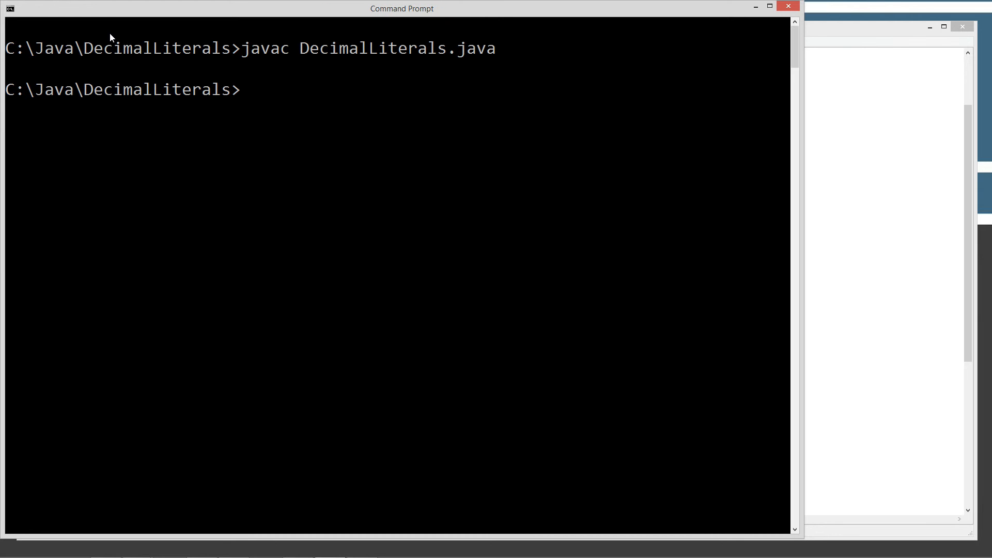
text(java)
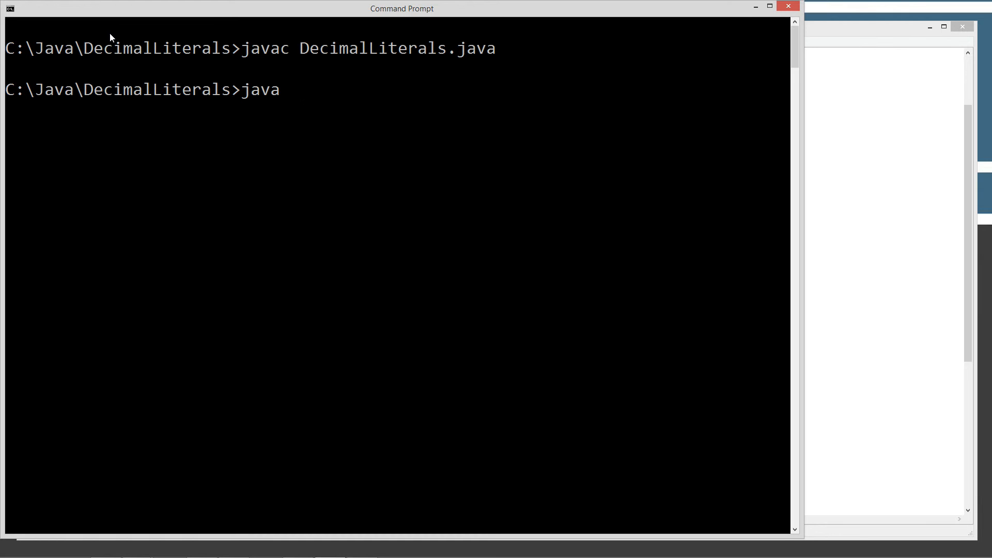
Finish typing java DecimalLiterals at the prompt, ready to run
text(De)
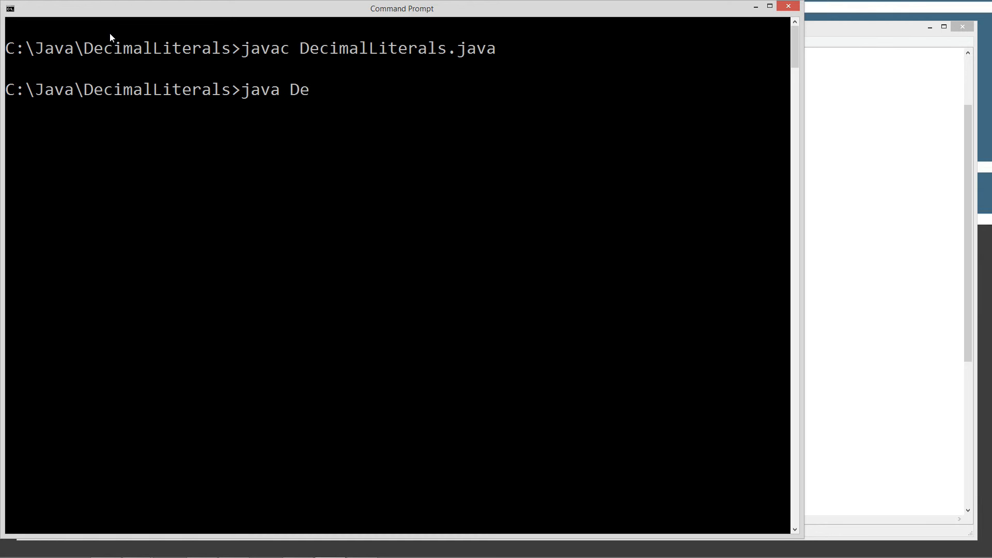
text(cimalLiterals)
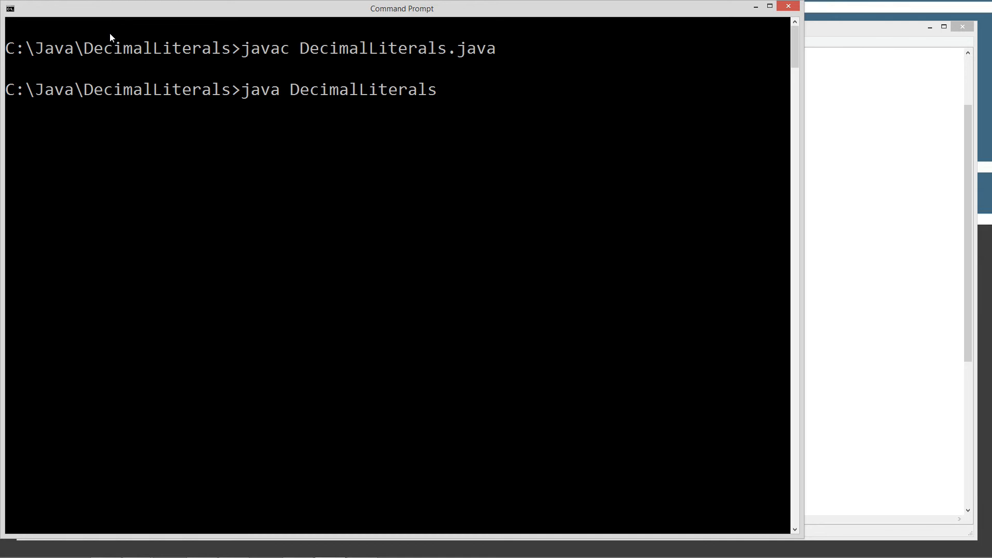
mouse_move(339, 96)
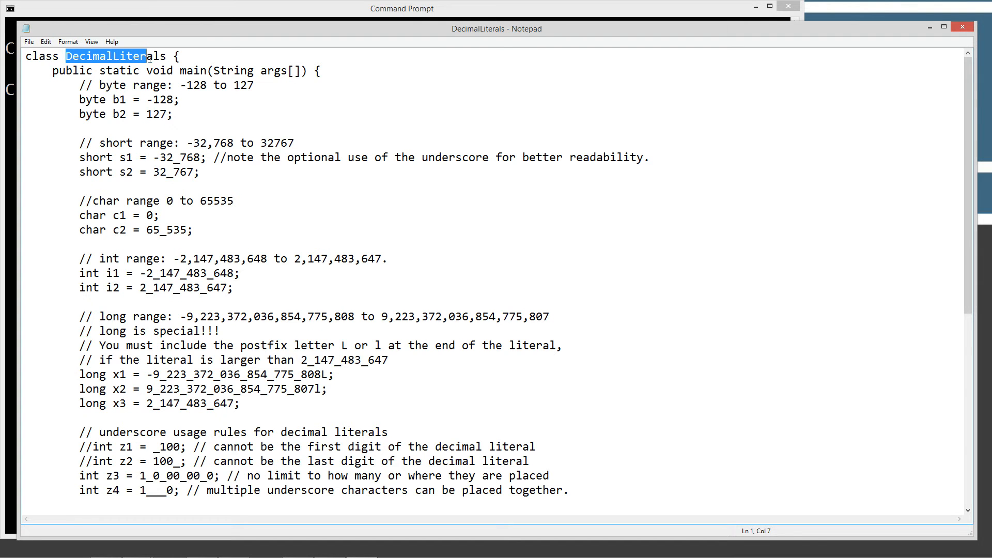
Switch between the Notepad source and the printed byte, short, char, int and long output
click(401, 8)
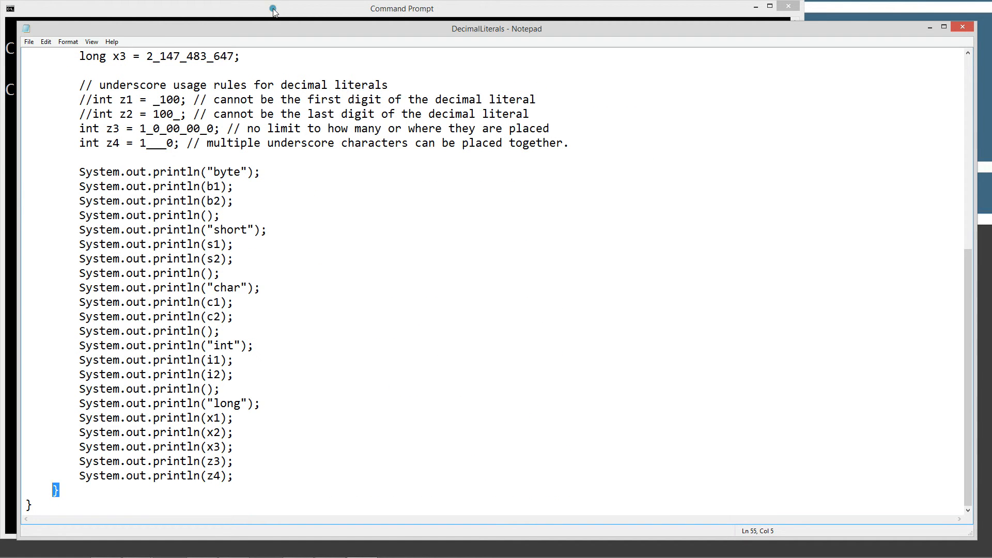
click(401, 9)
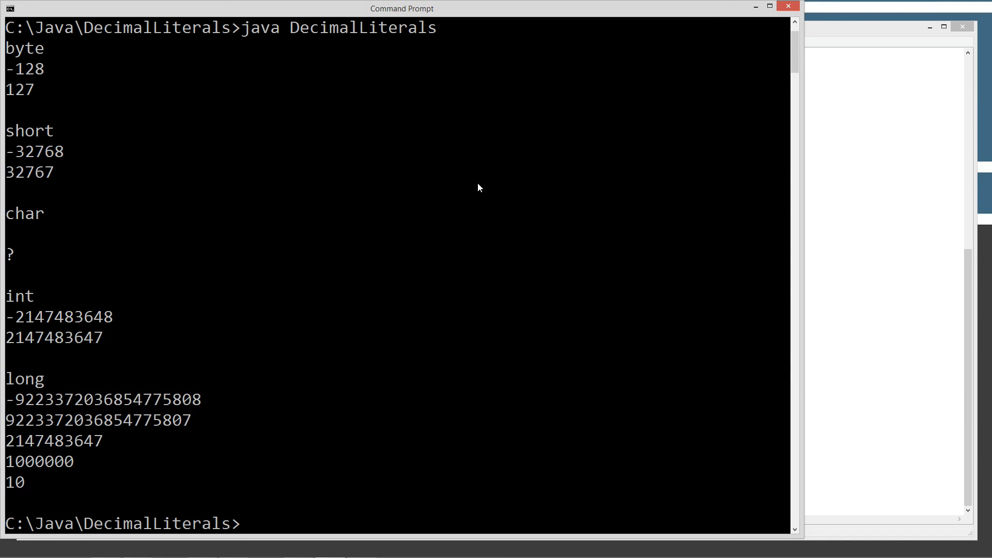
mouse_move(796, 218)
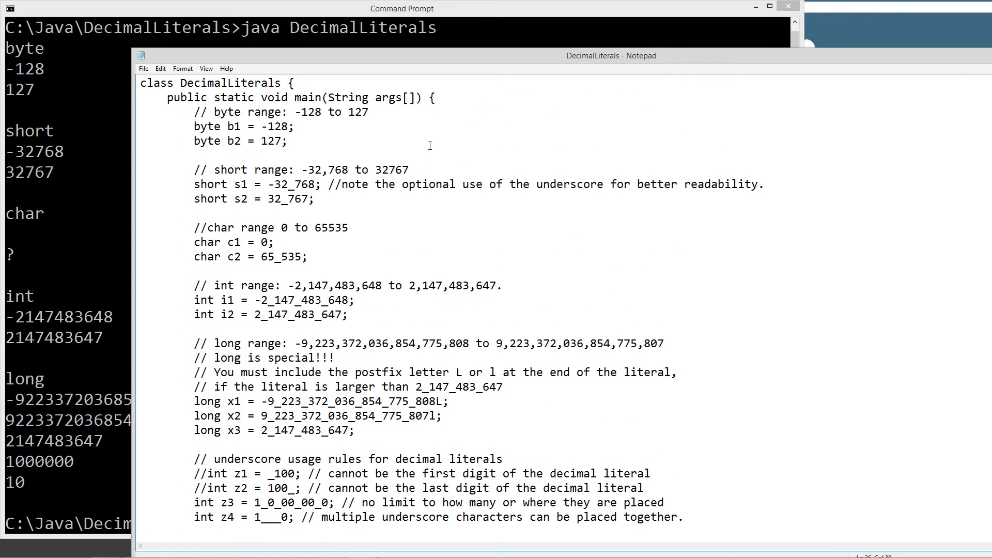
Compare the source with the output, highlighting the 0 assigned to c1 and reaching the println statements
scroll(down, 3)
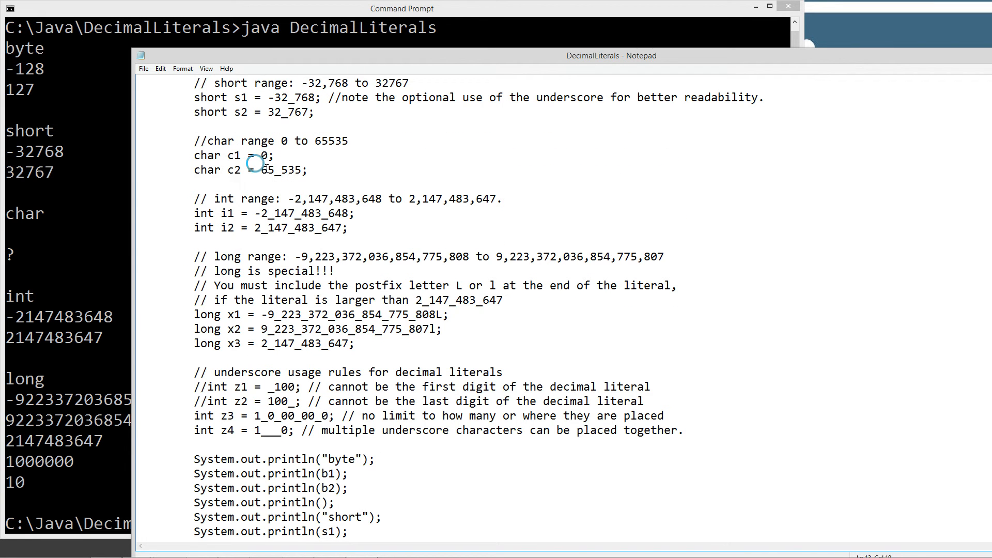
double_click(280, 169)
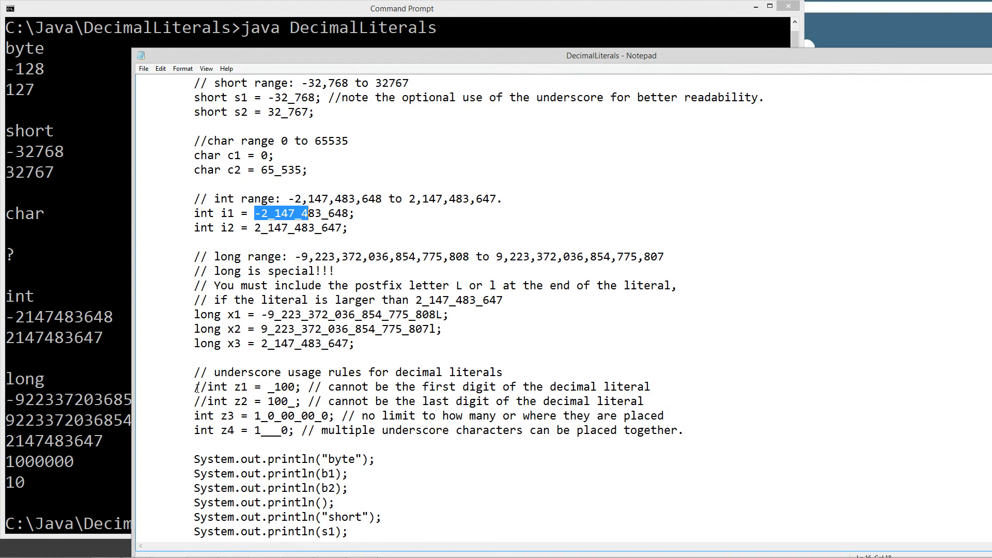
mouse_move(158, 418)
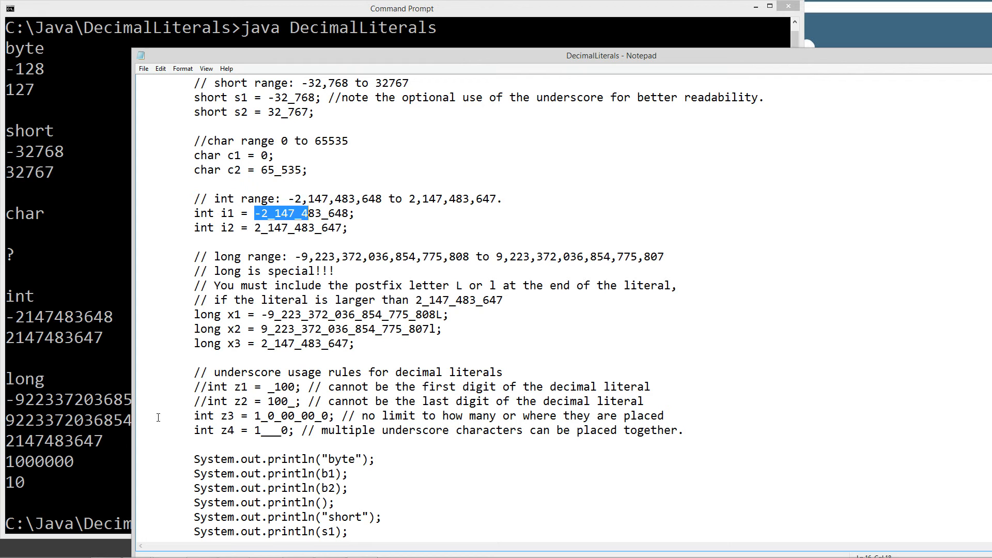
scroll(down, 3)
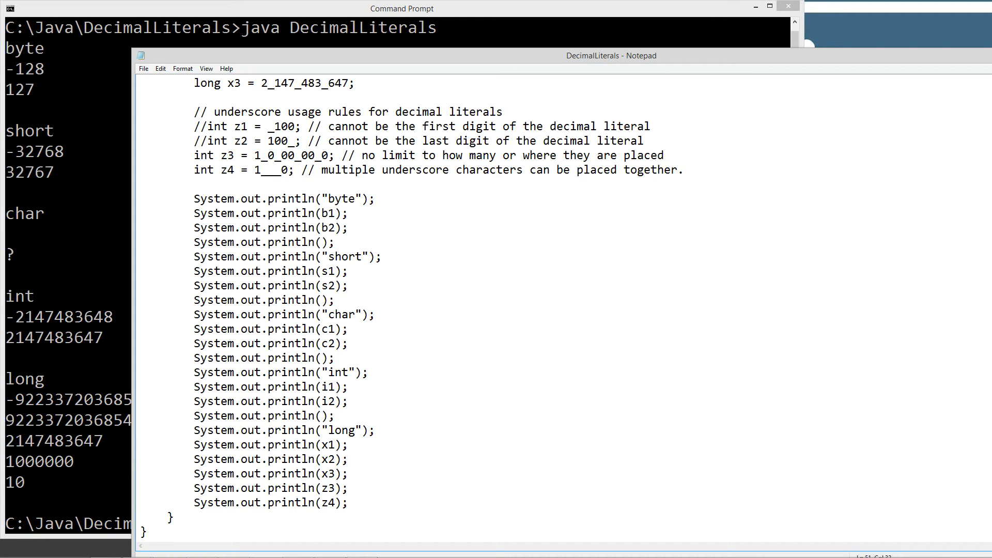
Add an empty System.out.println(); before x3's output and return to Command Prompt
text(System.out.p)
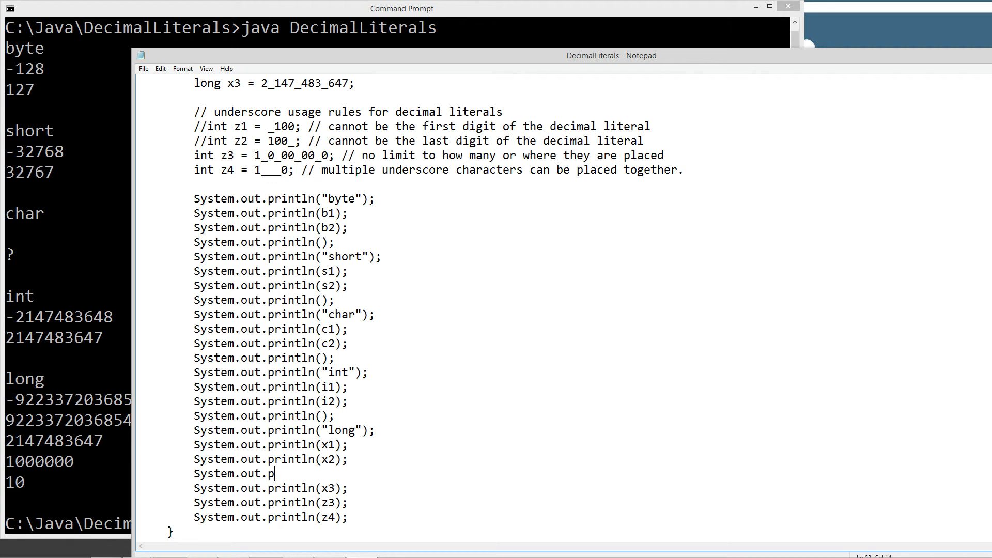
text(rintln();)
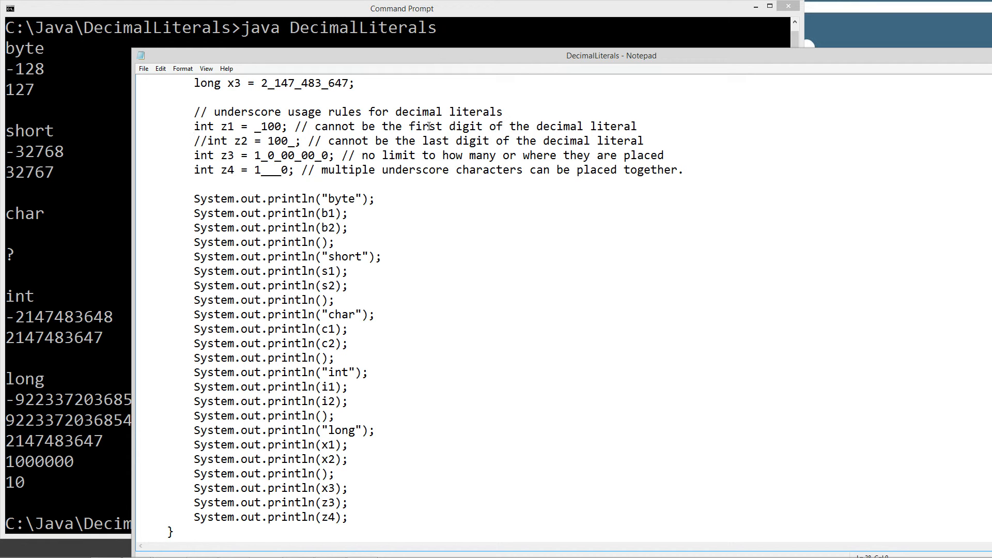
click(194, 126)
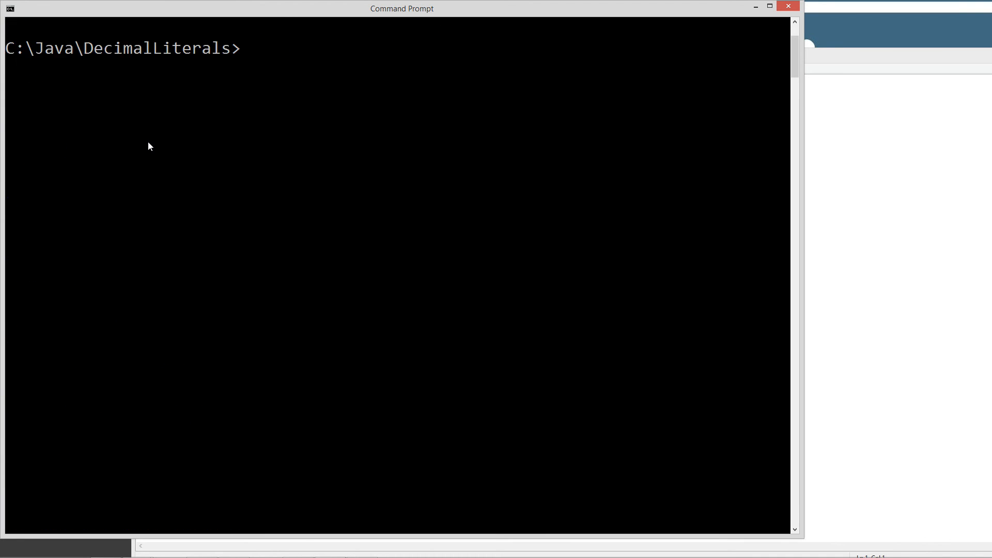
Recompile with javac DecimalLiterals.java, getting 'cannot find symbol' for _100 on line 28
text(javac DecimalLiterals.java)
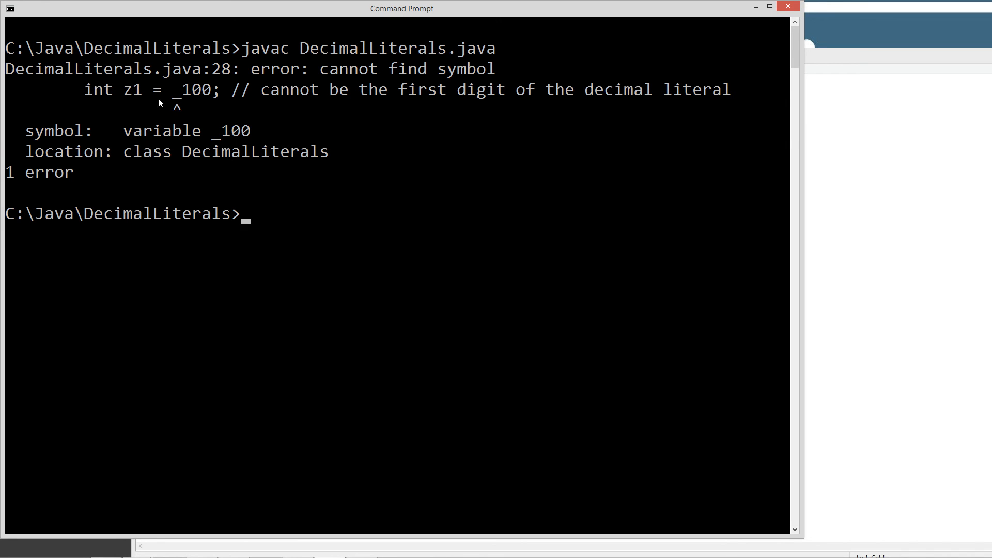
mouse_move(226, 76)
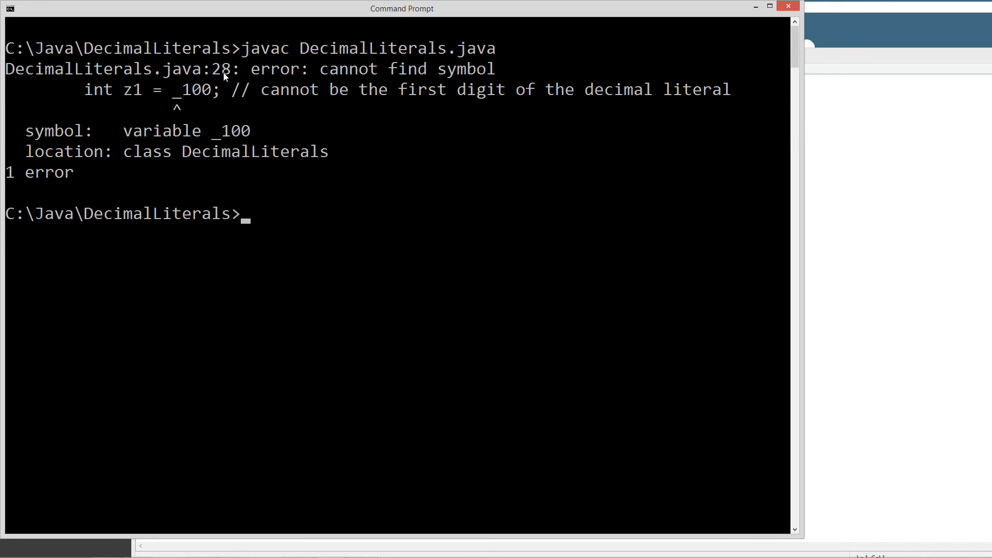
mouse_move(177, 116)
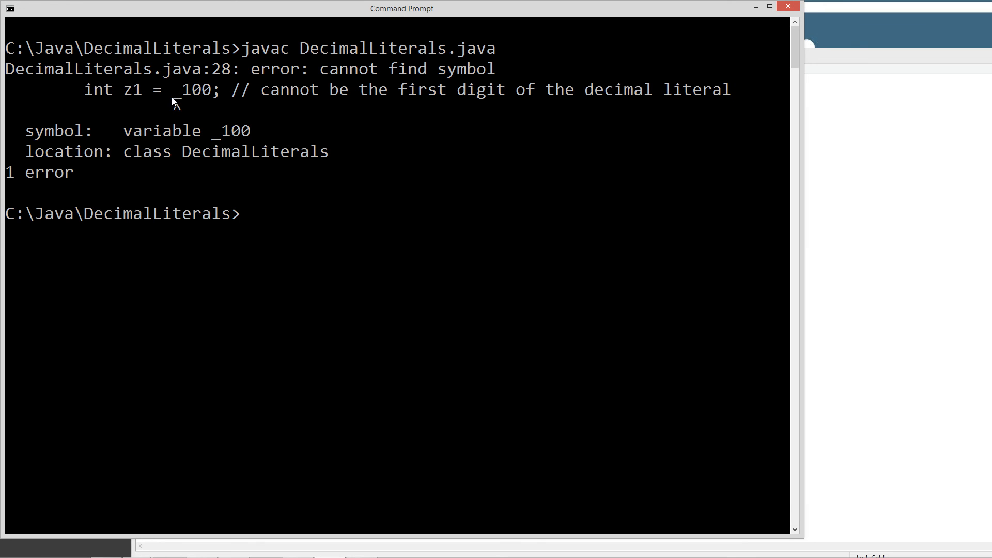
mouse_move(178, 158)
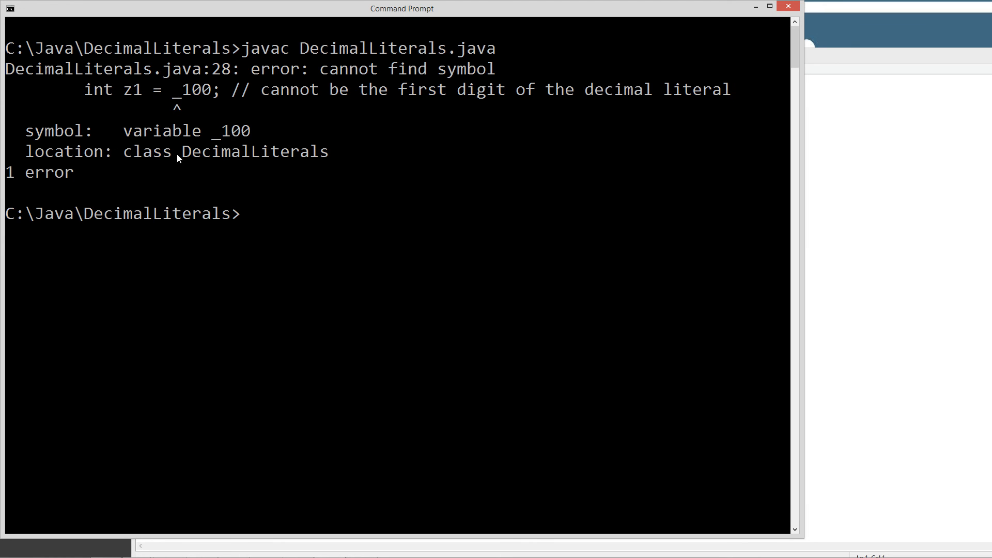
mouse_move(430, 175)
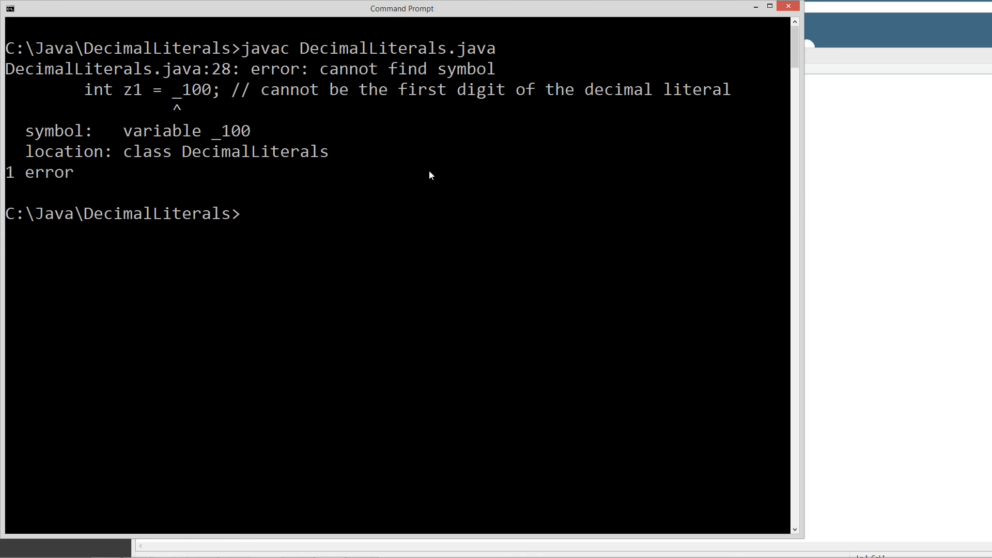
mouse_move(368, 81)
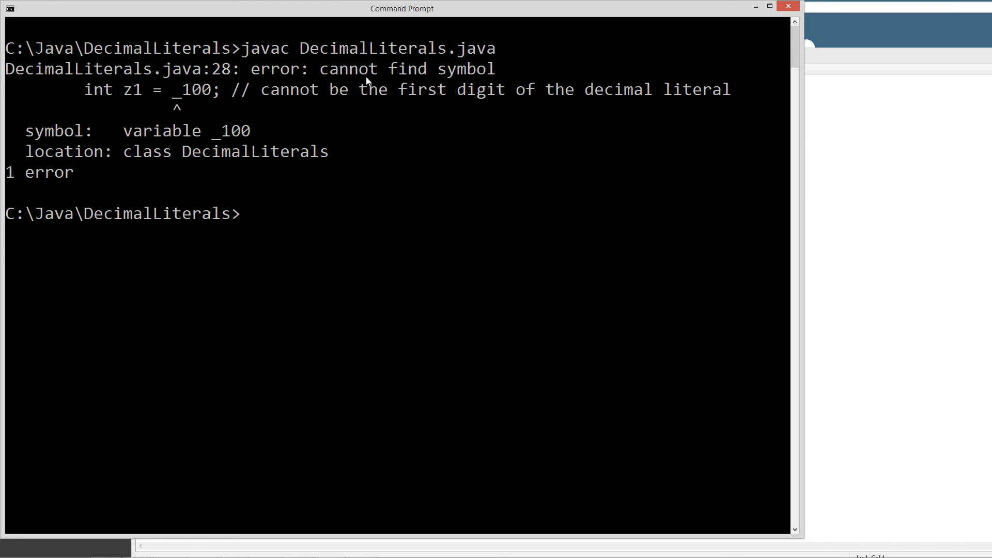
mouse_move(400, 77)
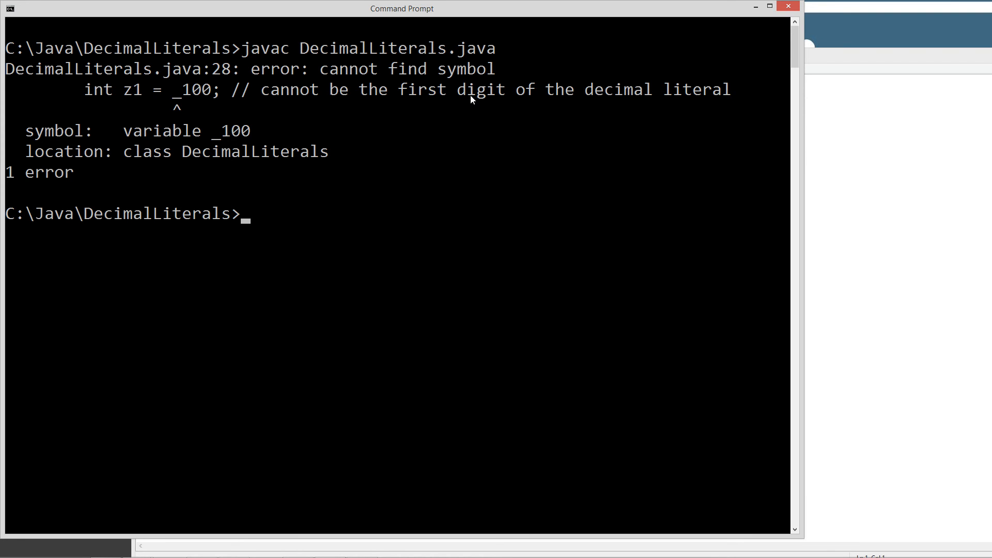
mouse_move(862, 208)
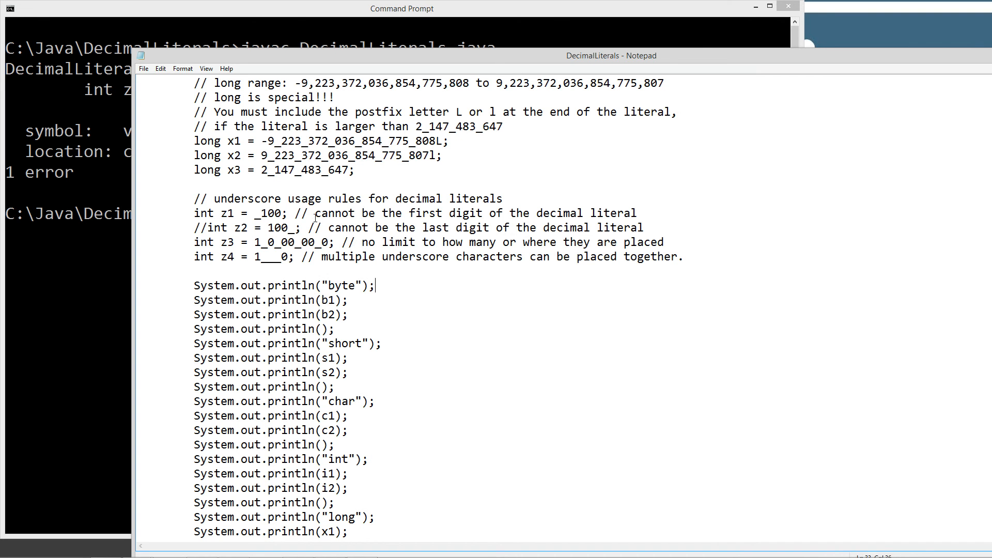
Select the z1 line's explanatory comment and position to re-comment int z1
drag(296, 213, 638, 213)
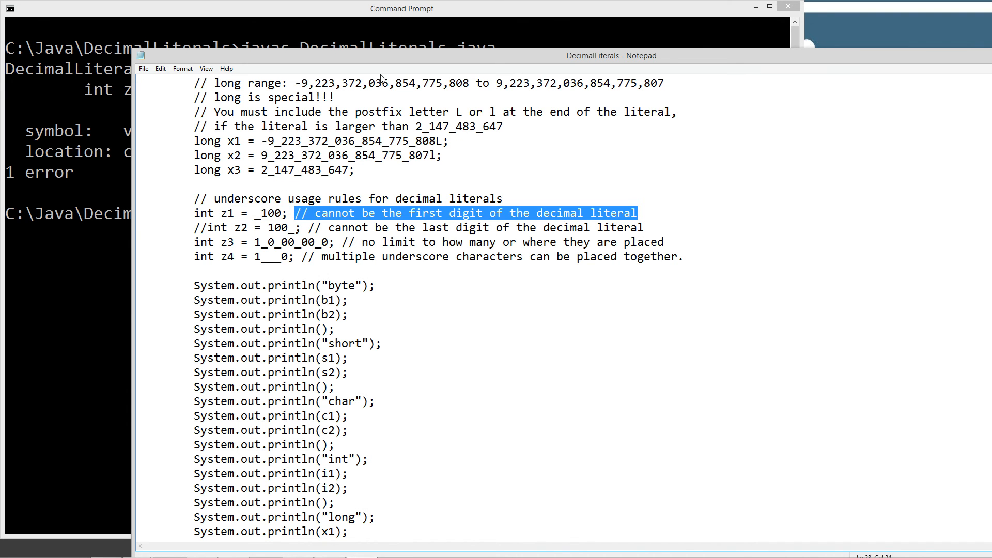
click(401, 8)
text(javac DecimalLiterals.java)
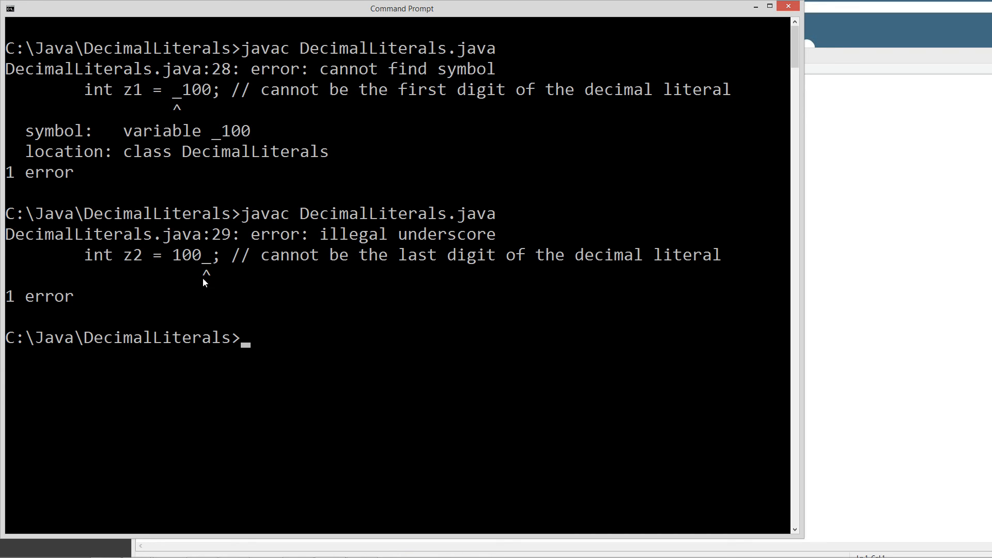
mouse_move(310, 244)
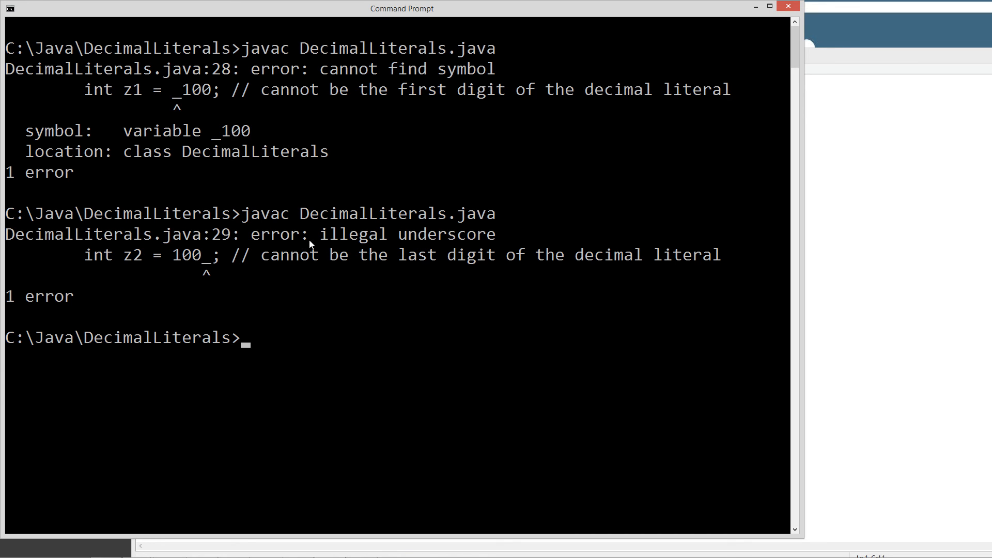
mouse_move(345, 241)
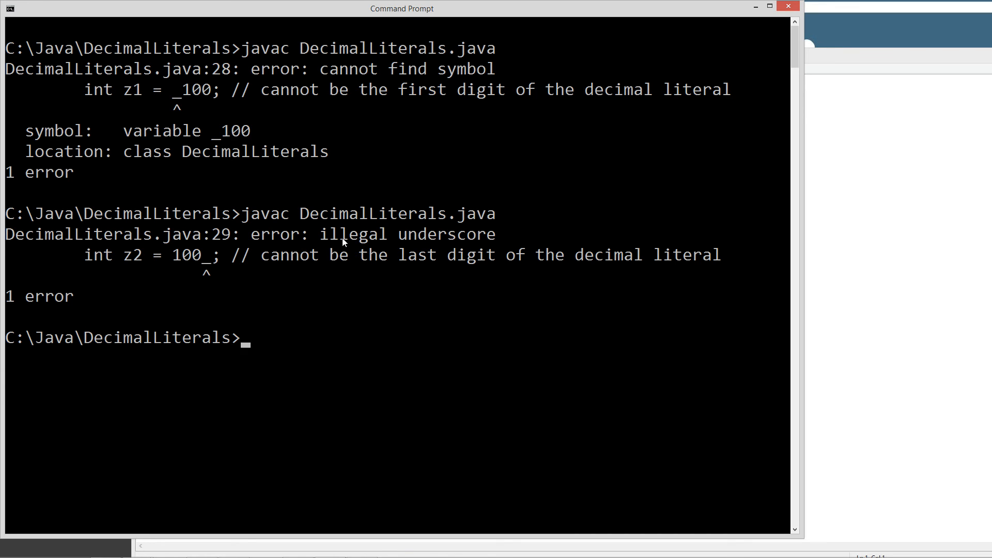
mouse_move(180, 96)
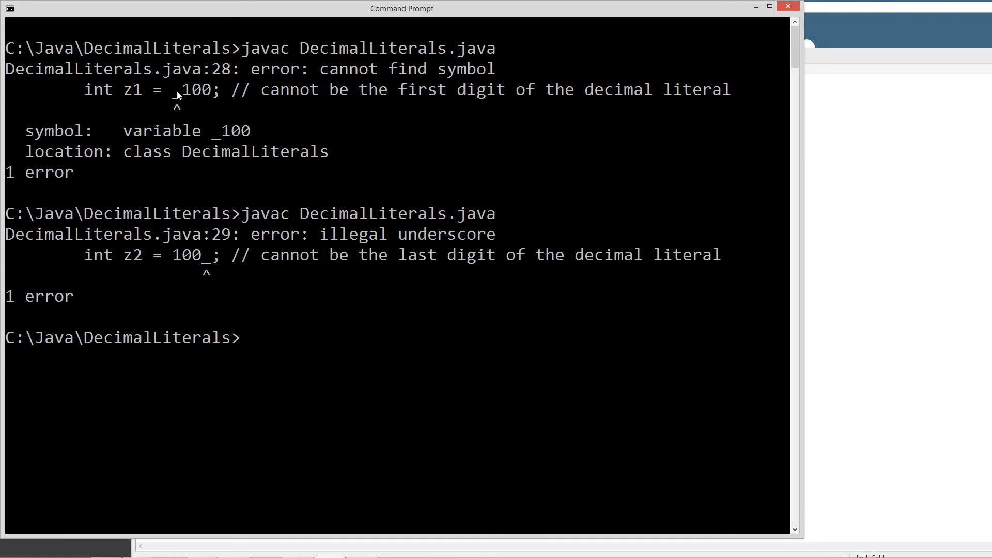
mouse_move(385, 78)
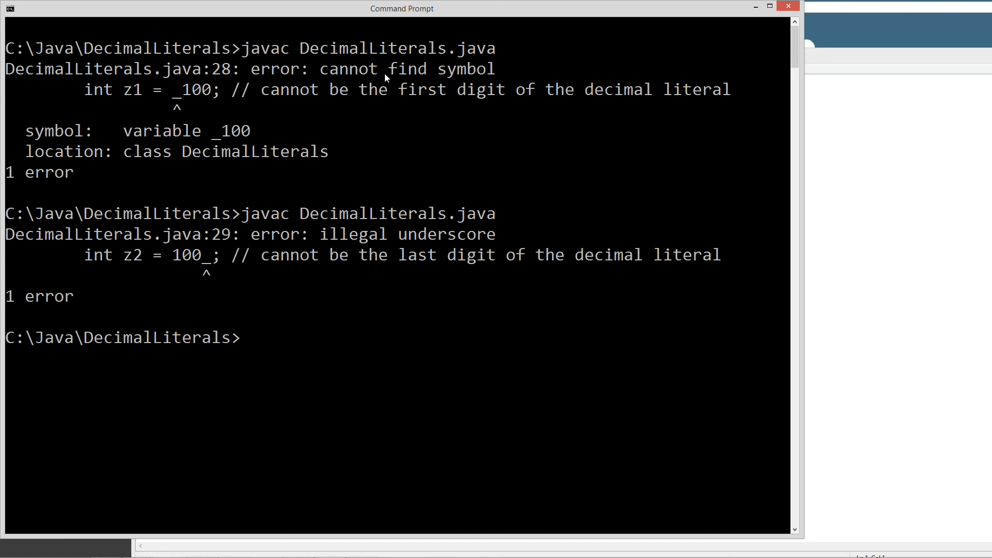
mouse_move(200, 265)
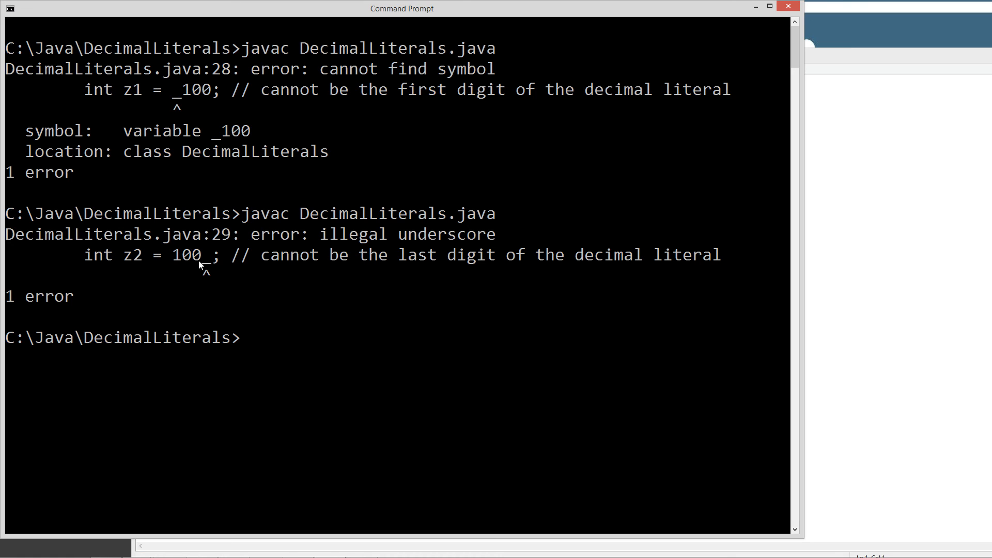
mouse_move(490, 240)
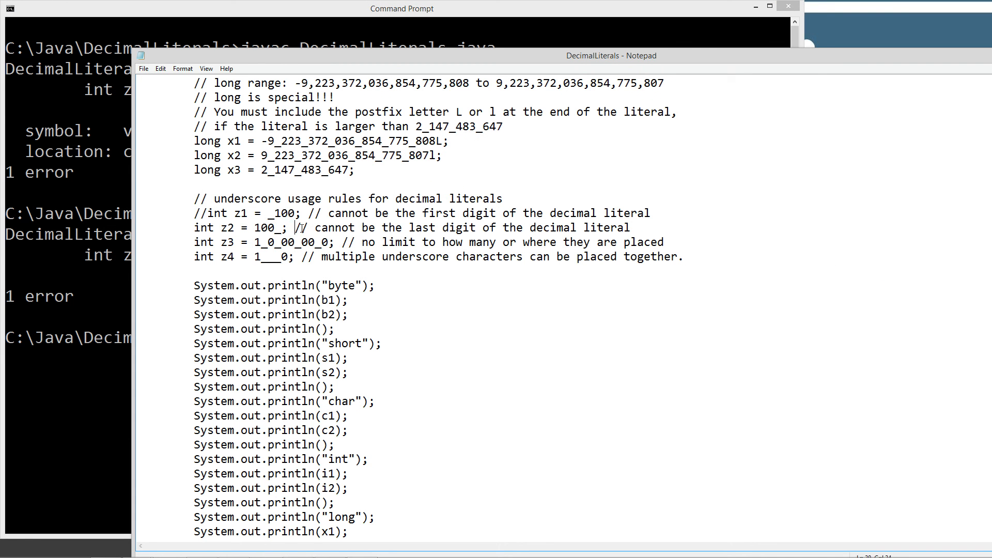
Comment out the int z2 declaration with // and save DecimalLiterals.java
drag(300, 228, 631, 227)
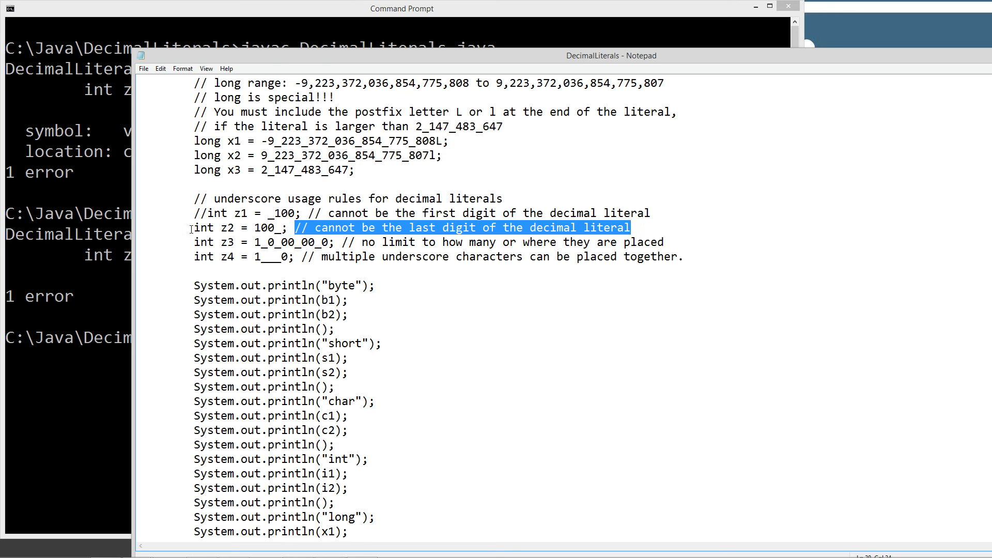
text(//)
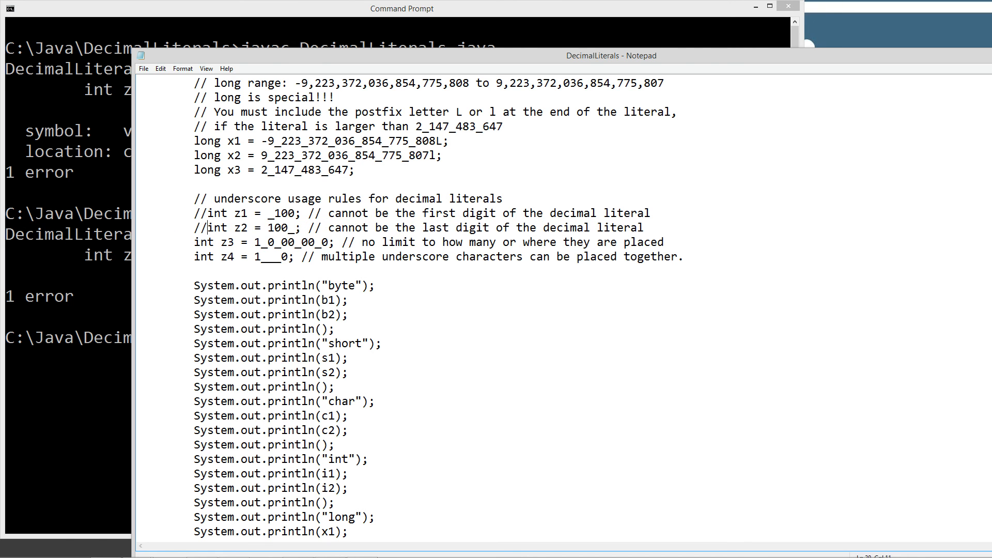
click(143, 68)
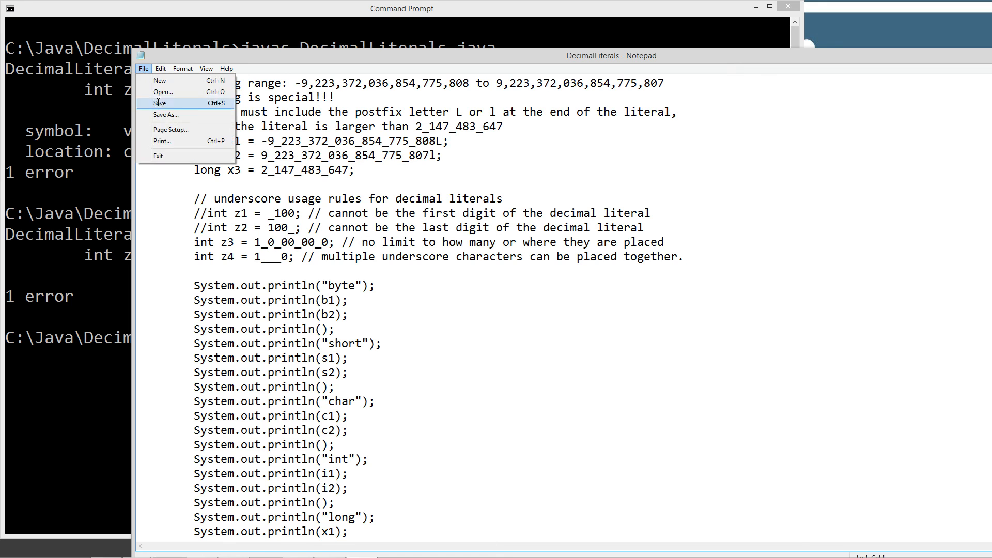
click(401, 9)
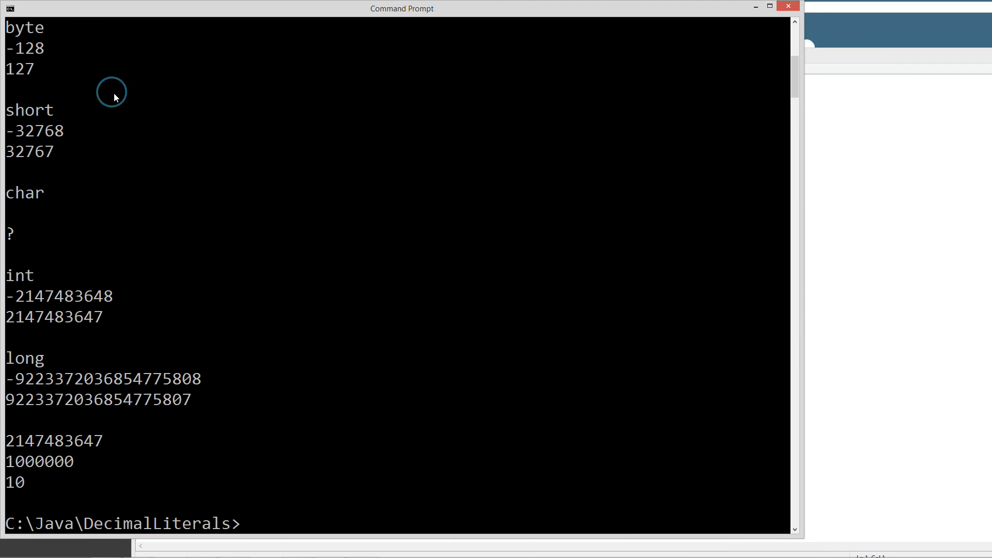
Recompile with javac DecimalLiterals.java so the program can print its full output
text(javac DecimalLiterals.java)
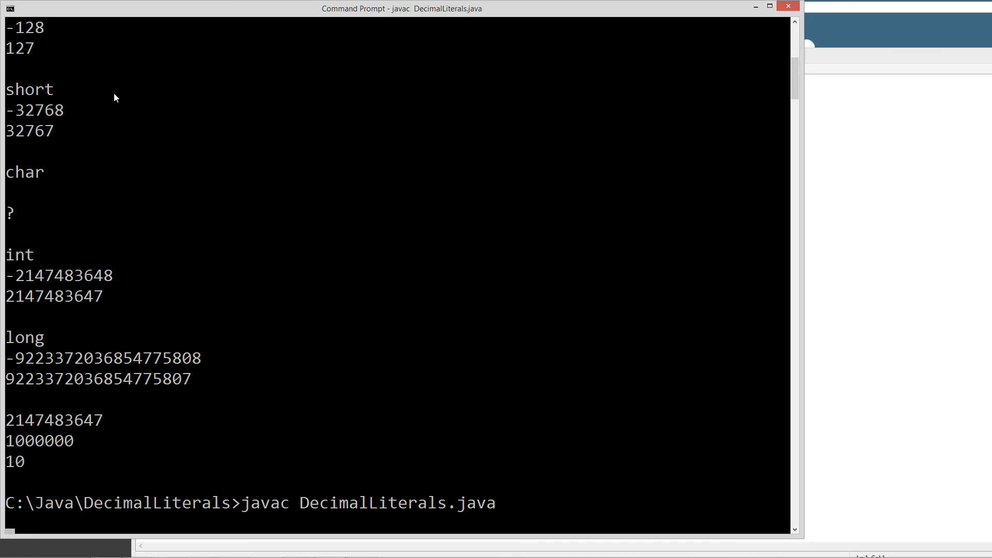